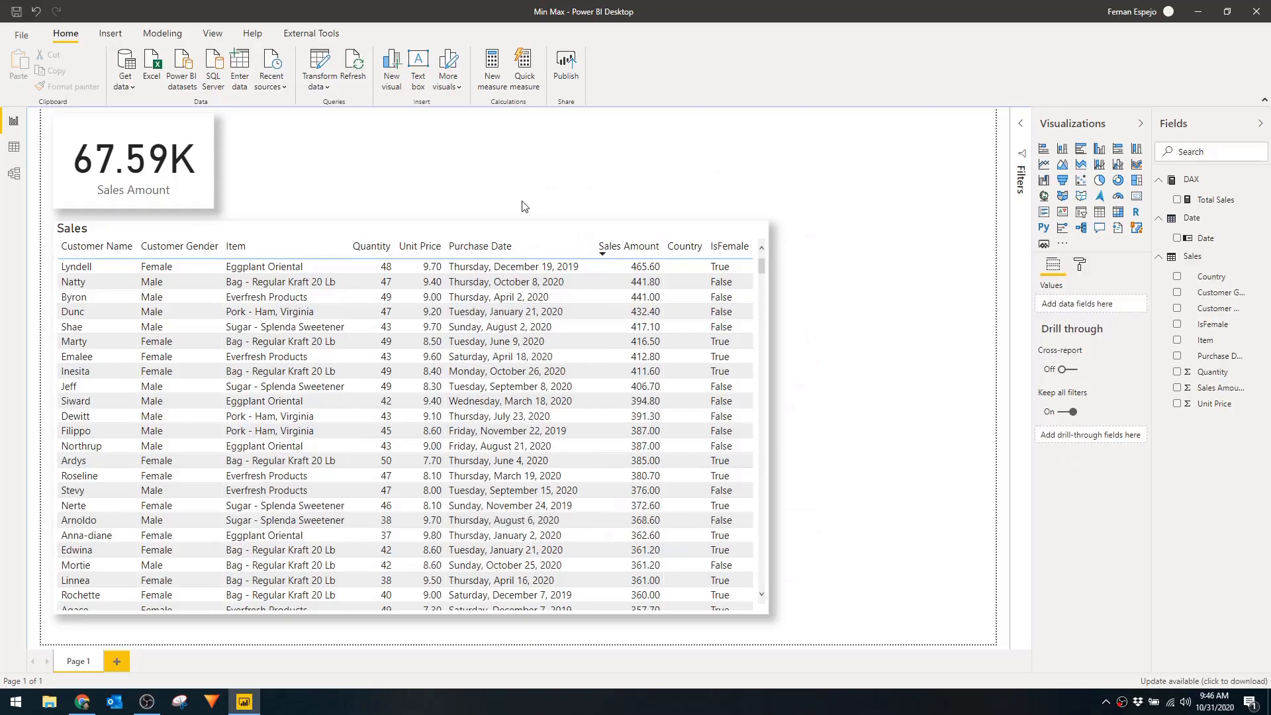
mouse_move(13, 150)
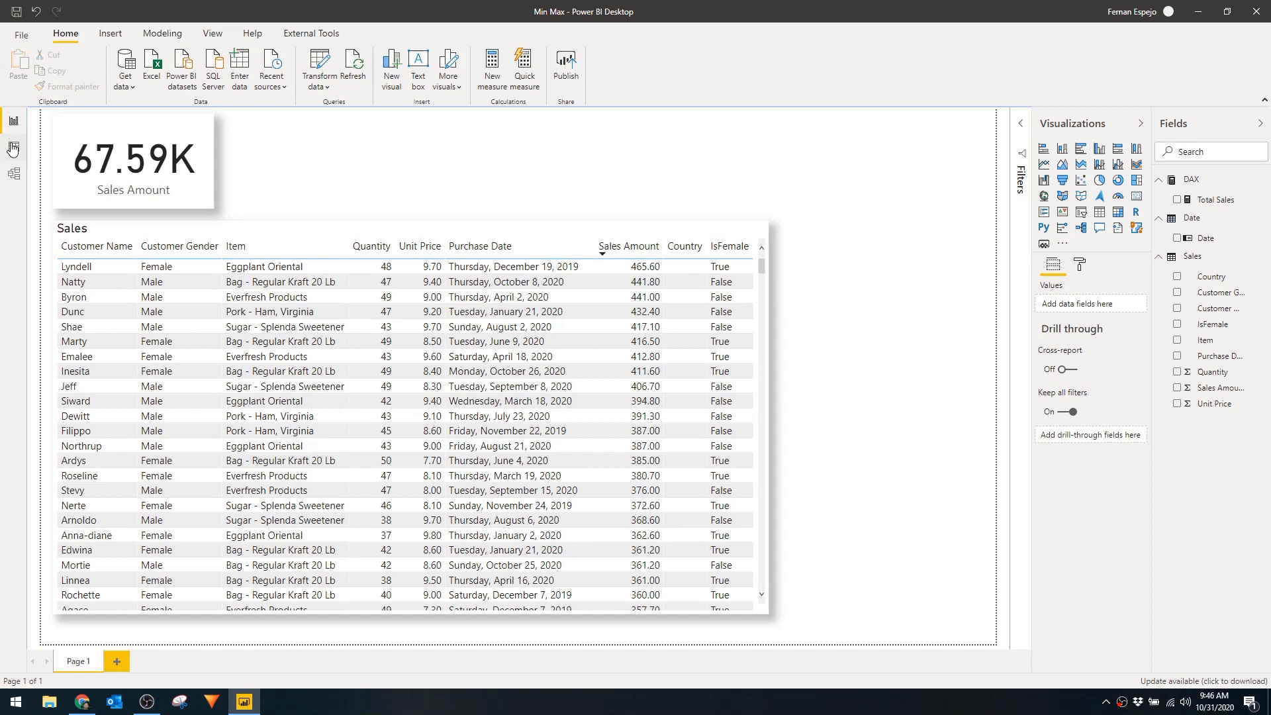
- Inspect the Sales and Date table rows and the model relationships, then return to the report
left_click(13, 149)
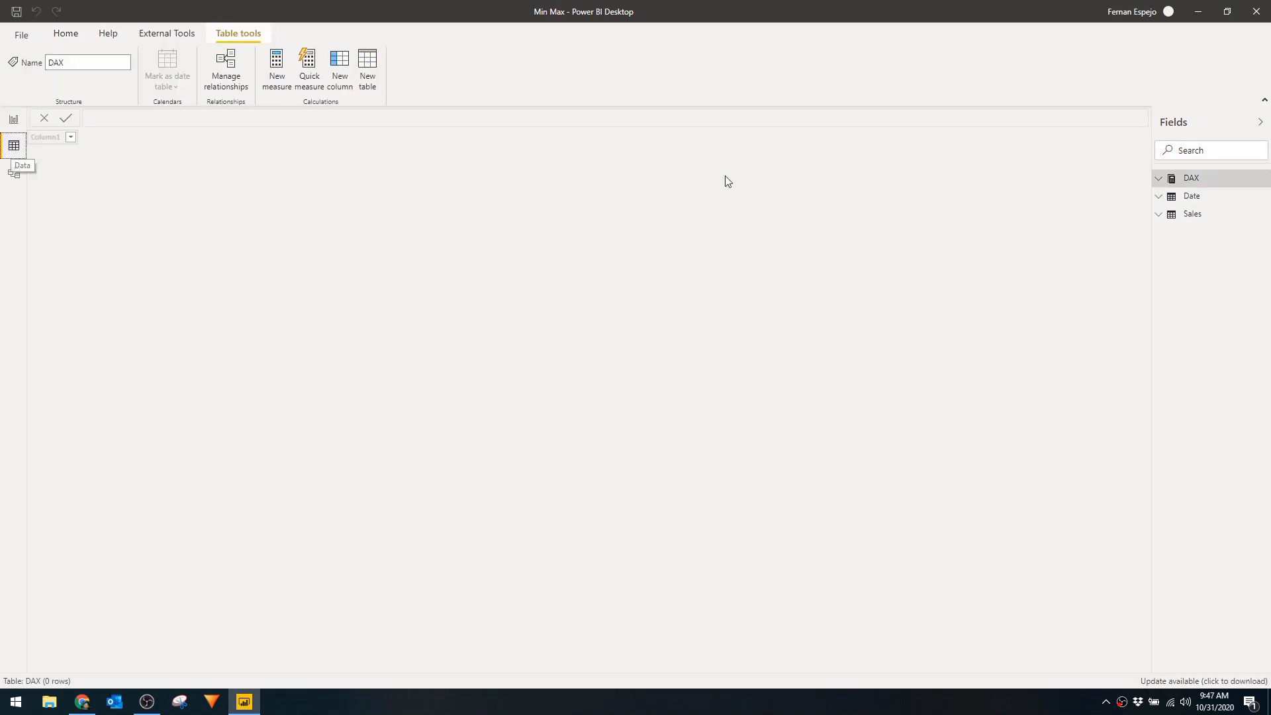
left_click(1192, 234)
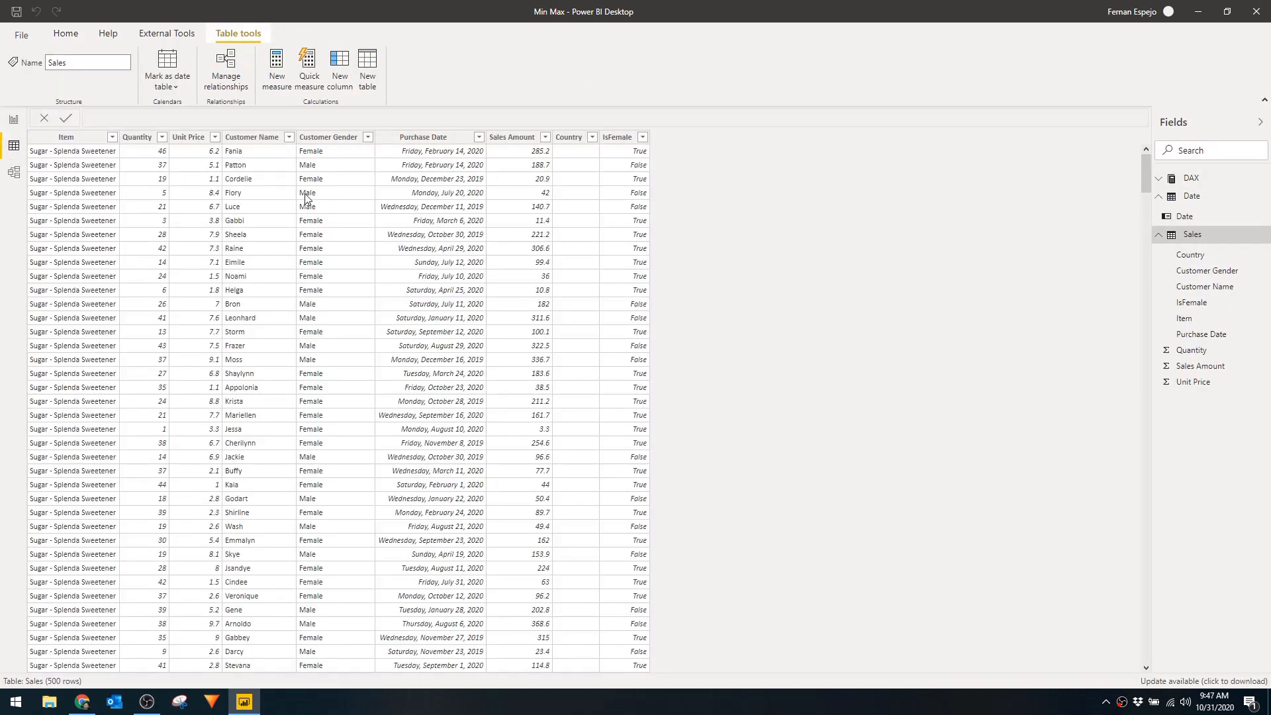
mouse_move(413, 301)
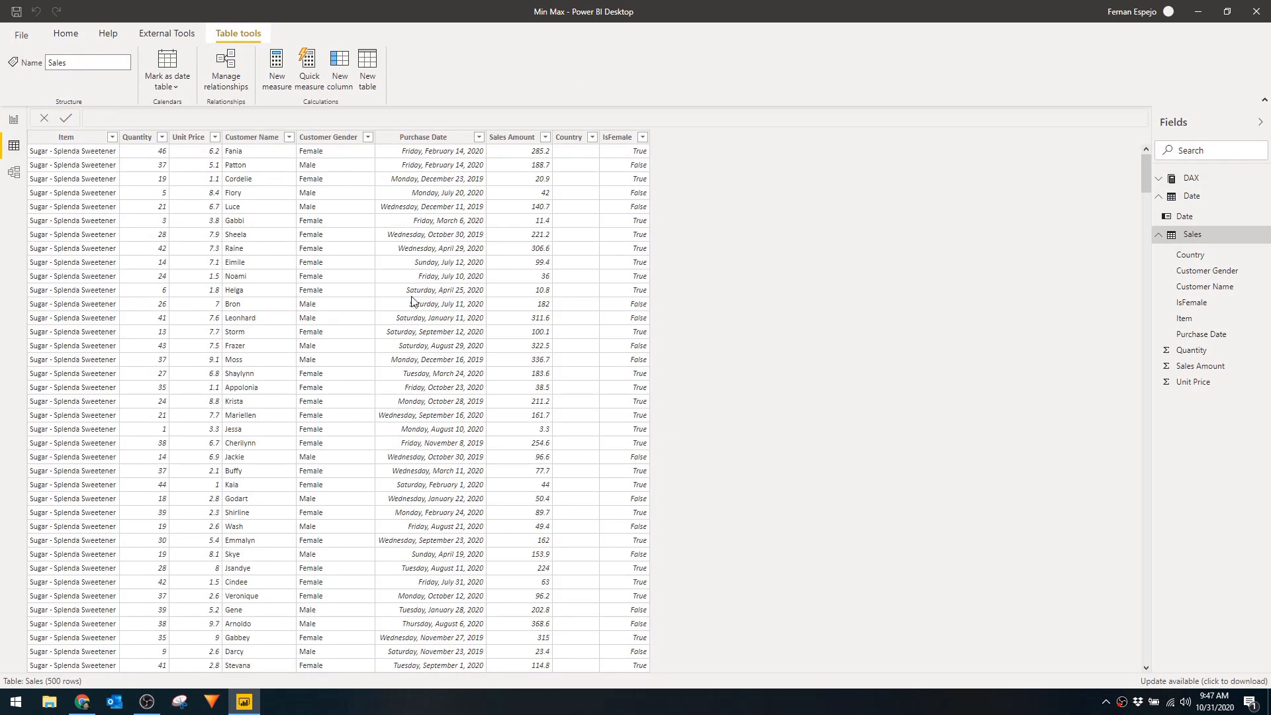
left_click(1192, 196)
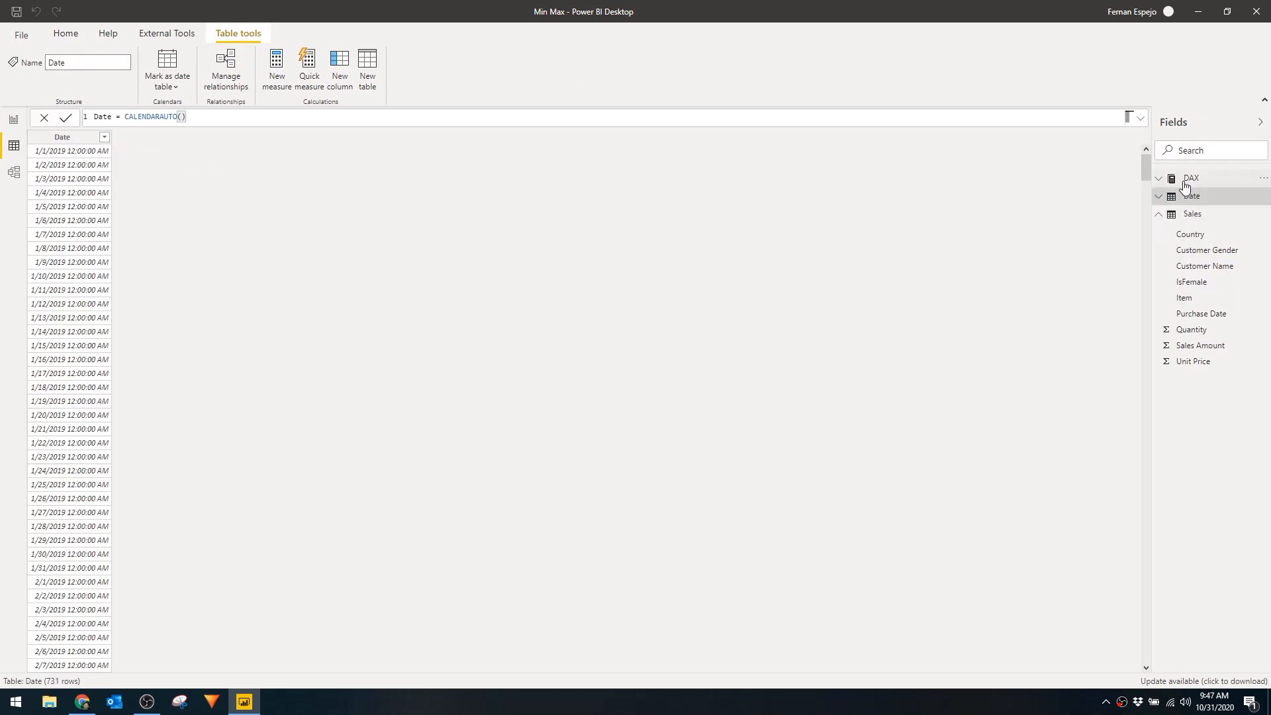
left_click(13, 119)
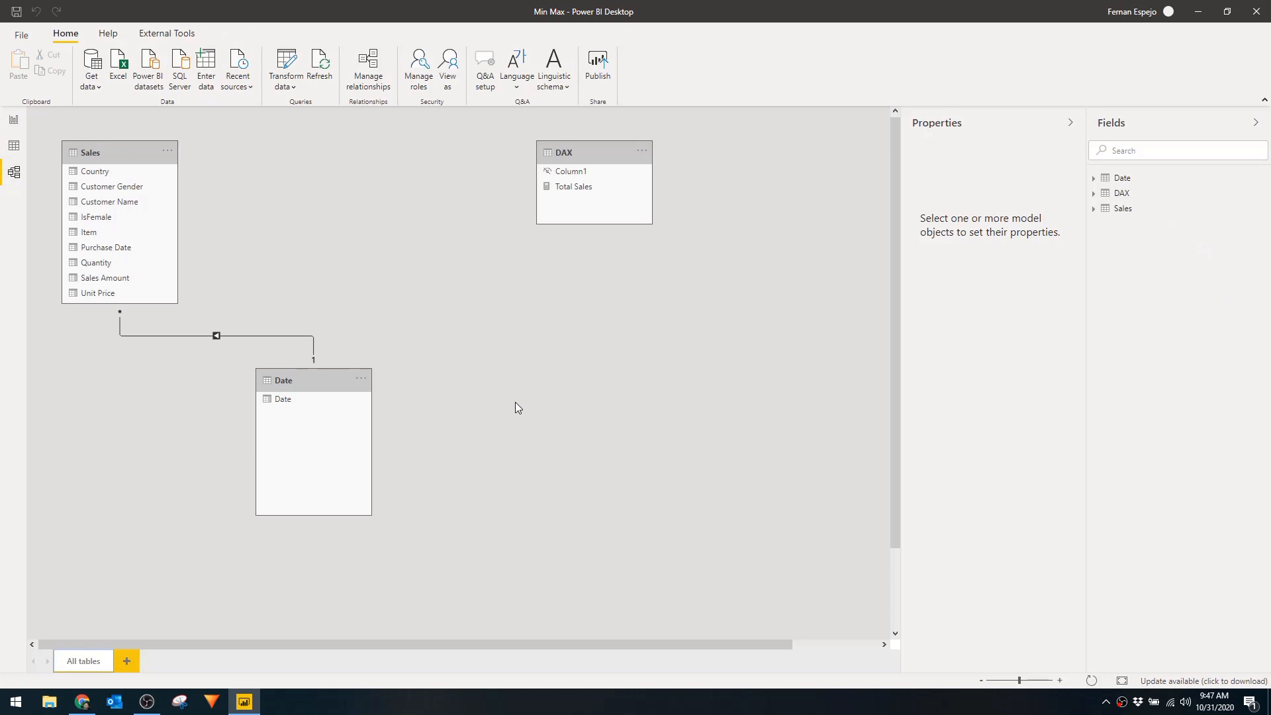
left_click(13, 120)
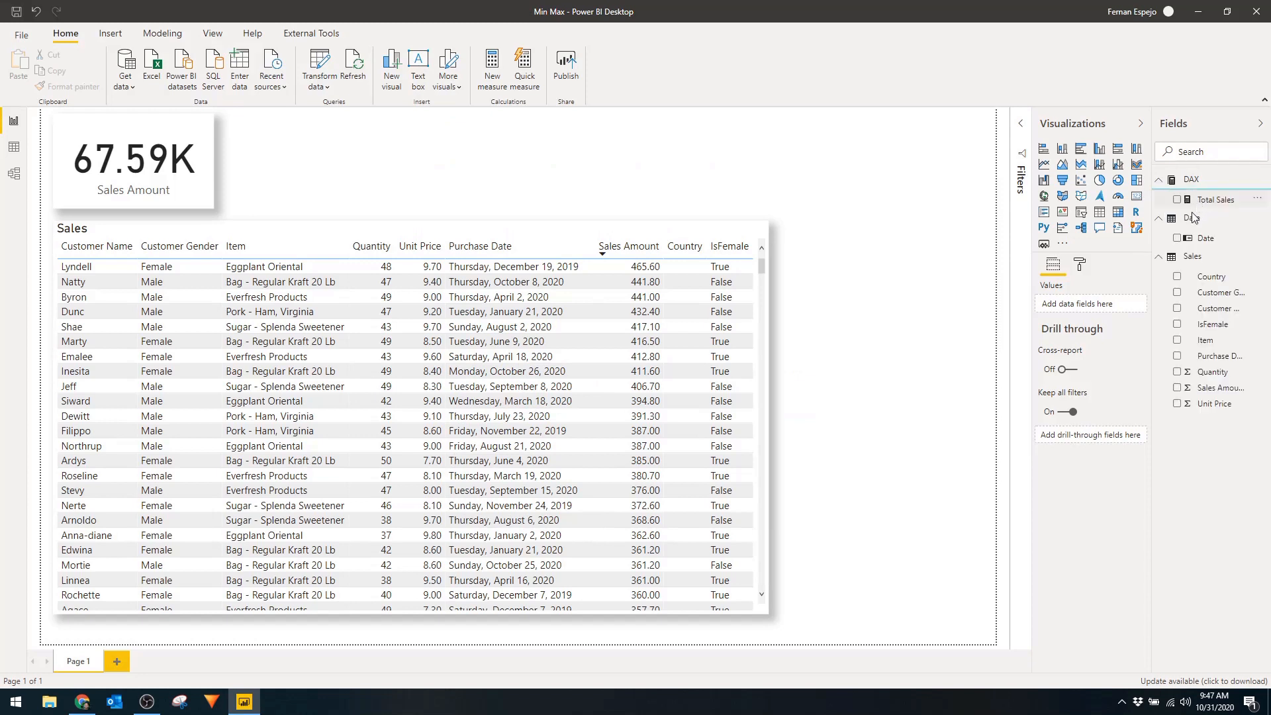
- Create the measure Max Sales = MAX(Sales[Sales Amount])
left_click(509, 68)
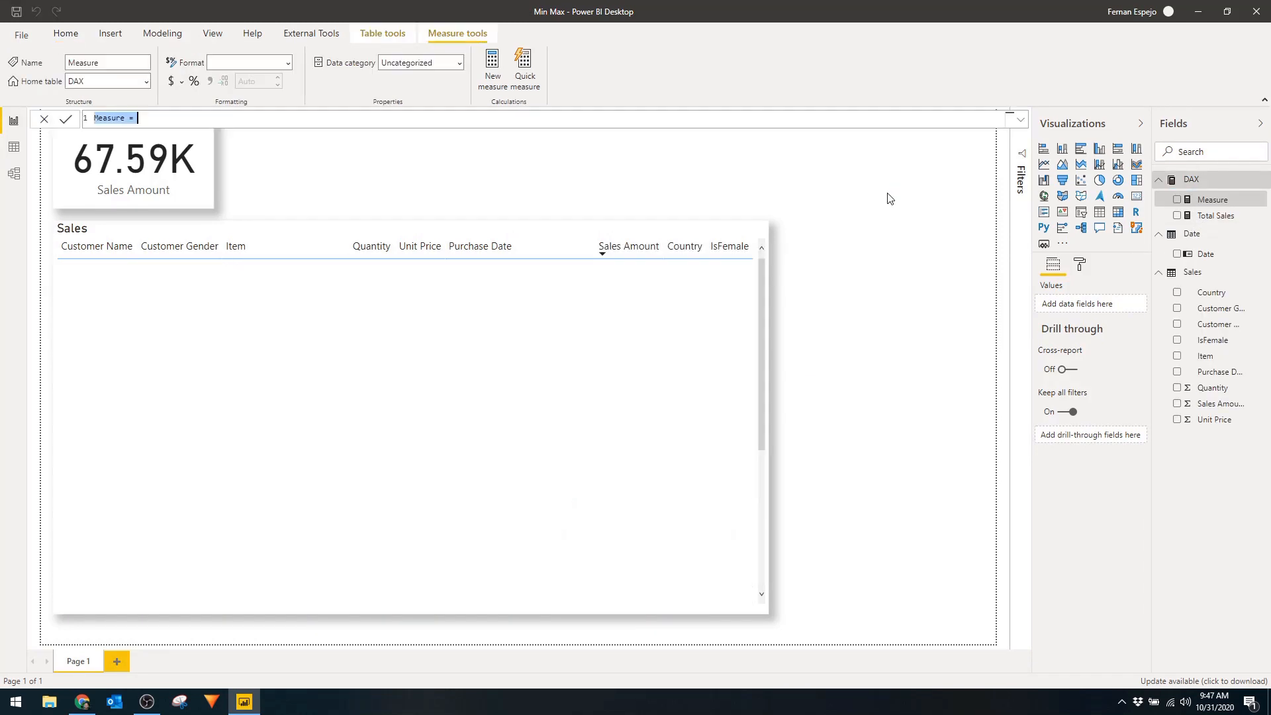
type("Max Se")
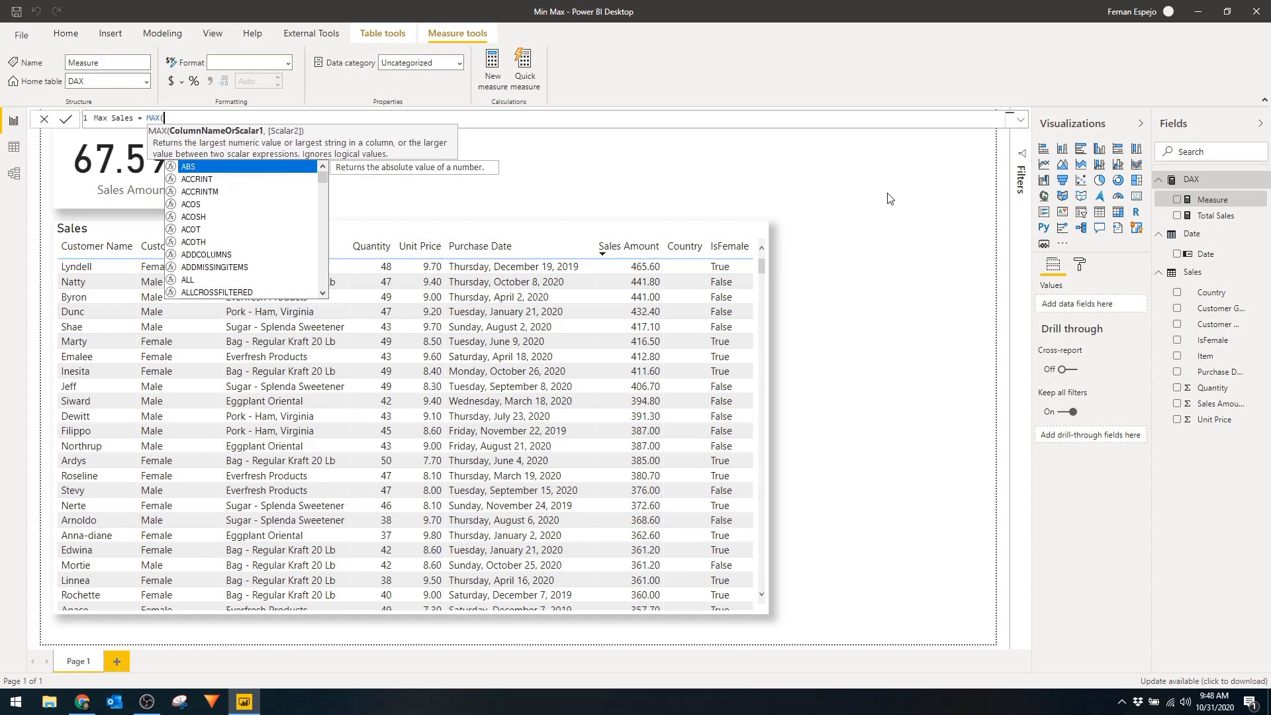
type("Sales")
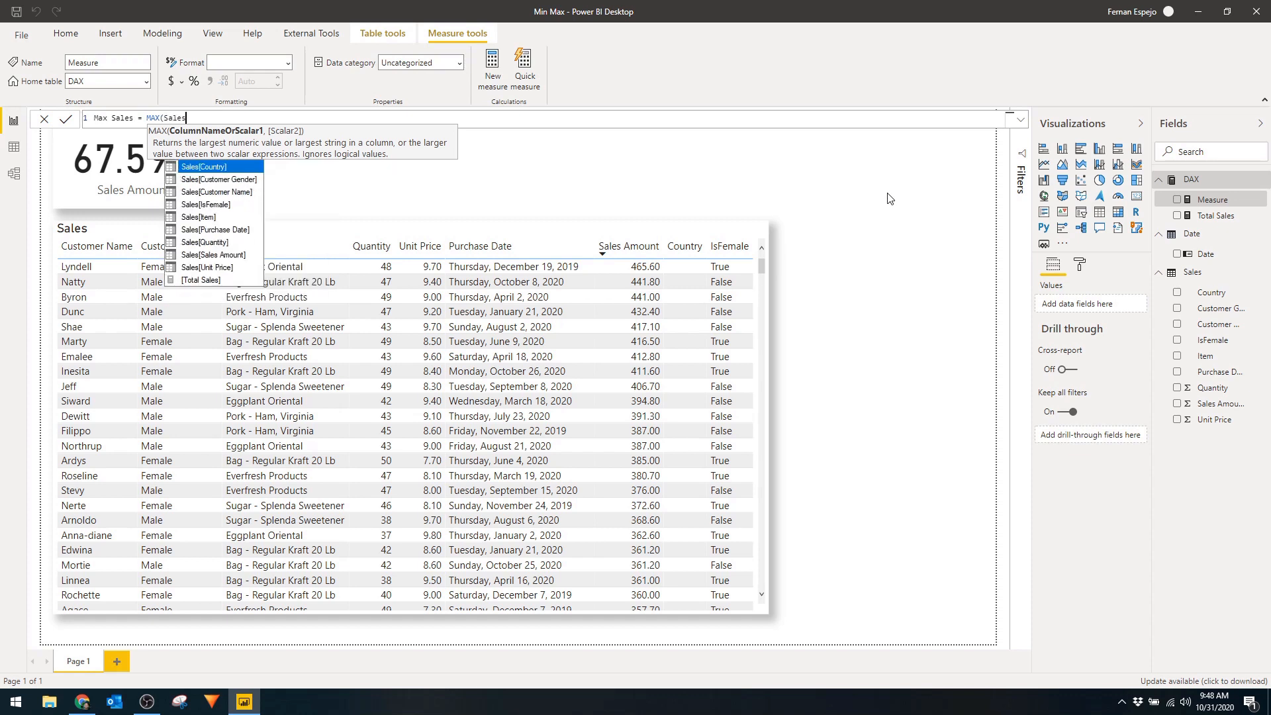
left_click(216, 254)
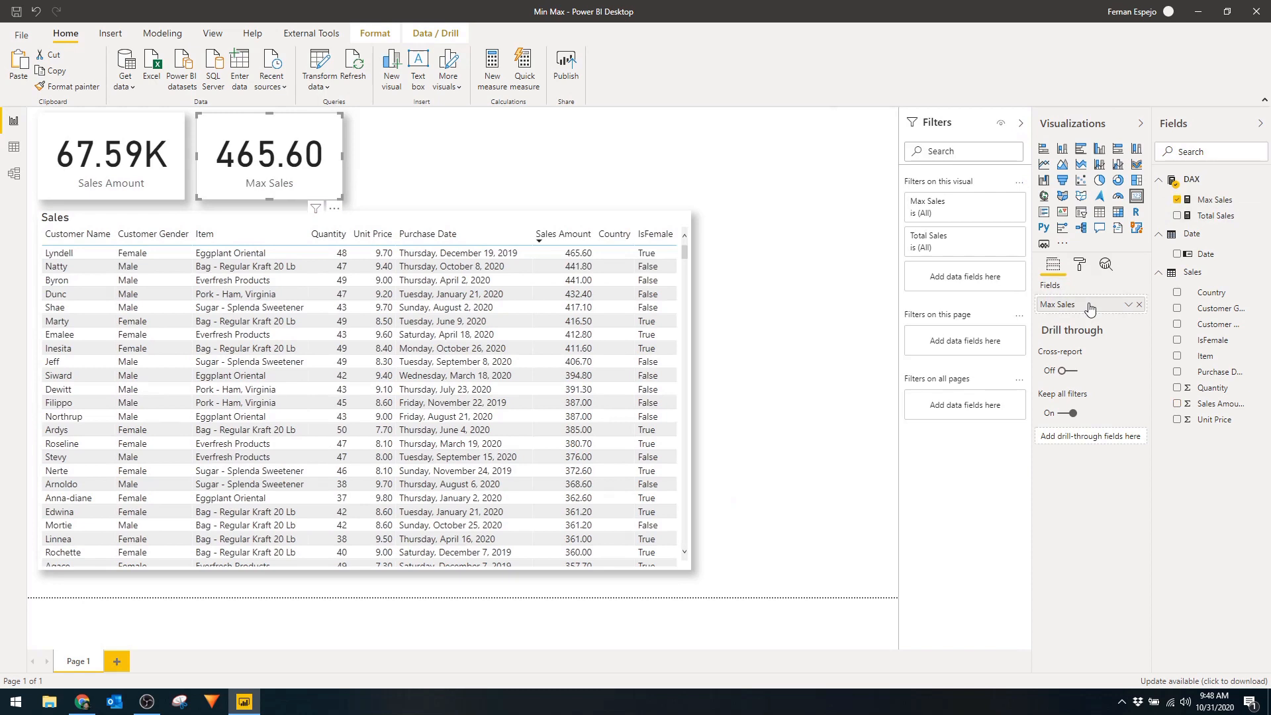
- Re-sort the Sales table visual by Sales Amount
left_click(561, 234)
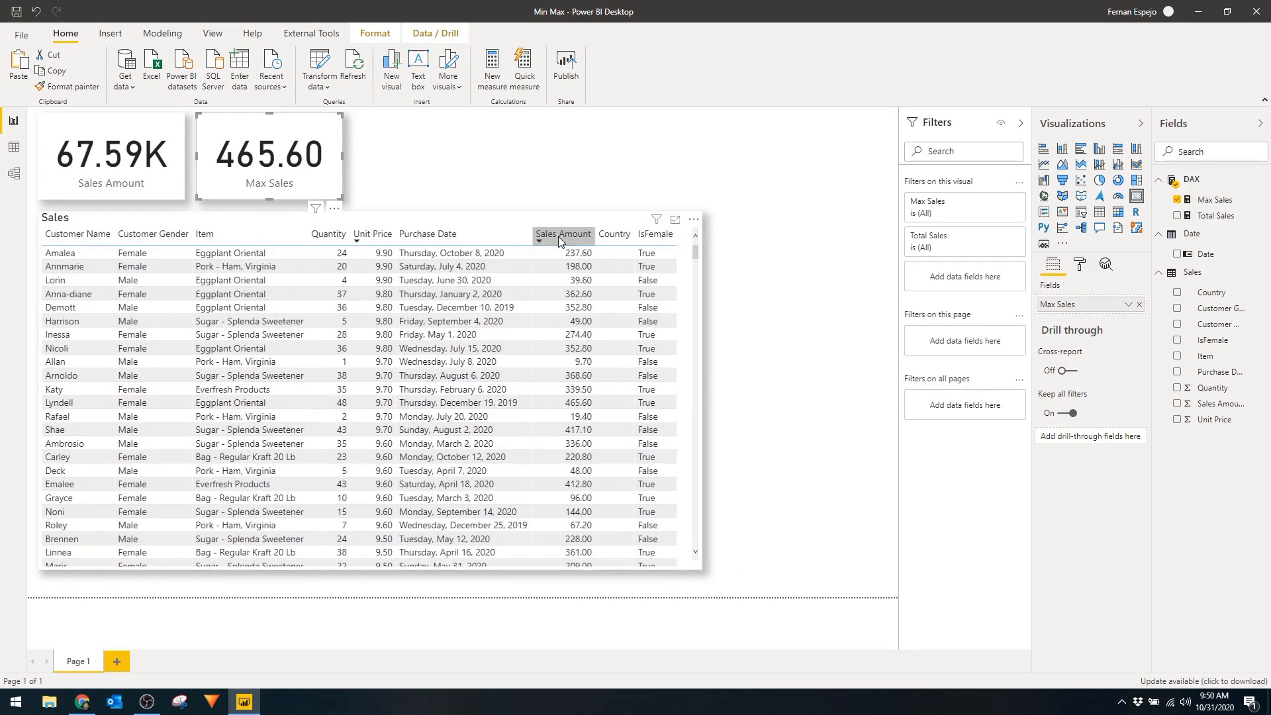
left_click(562, 235)
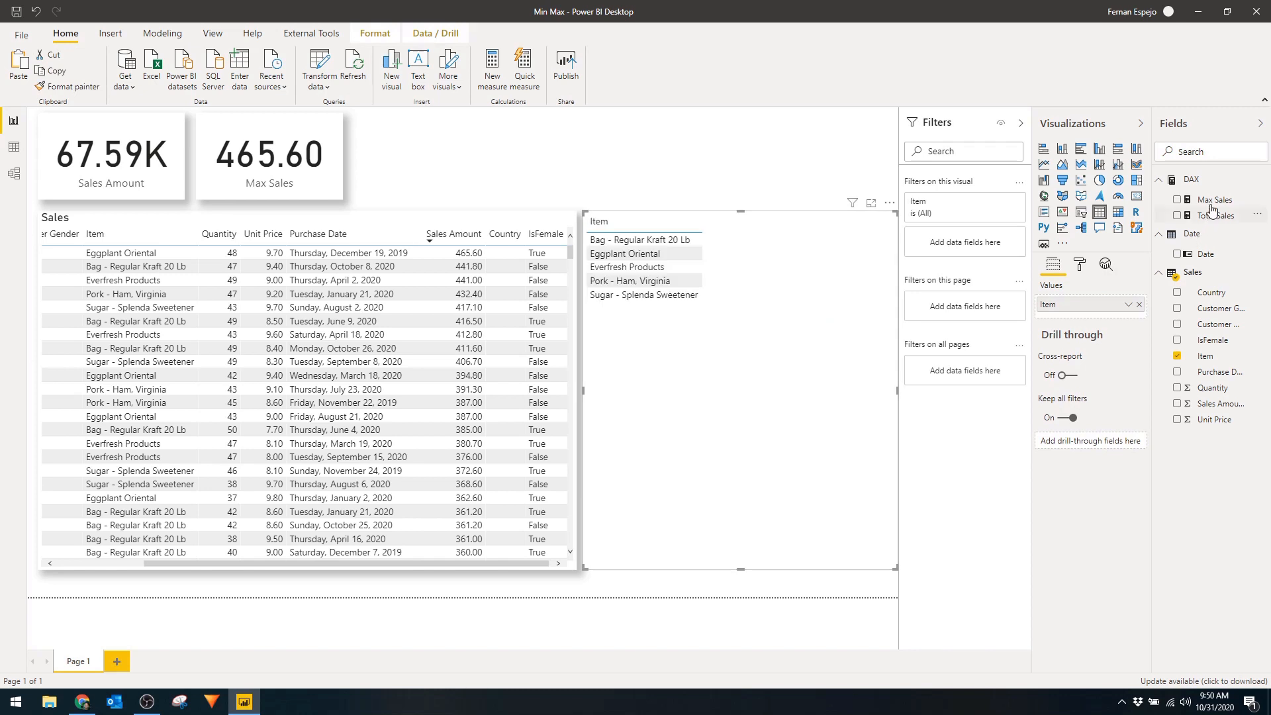
- Add Max Sales to the item table and cross-filter the report by Everfresh Products and the bag item
left_click(1178, 200)
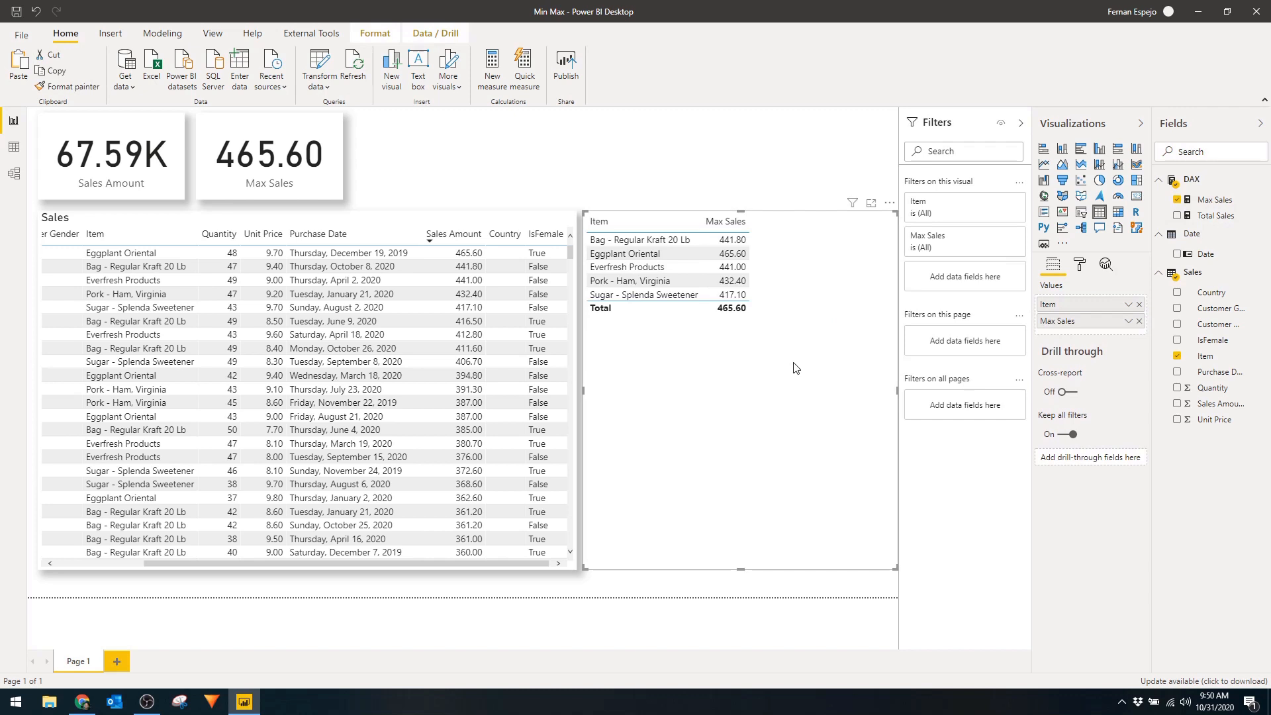
left_click(641, 240)
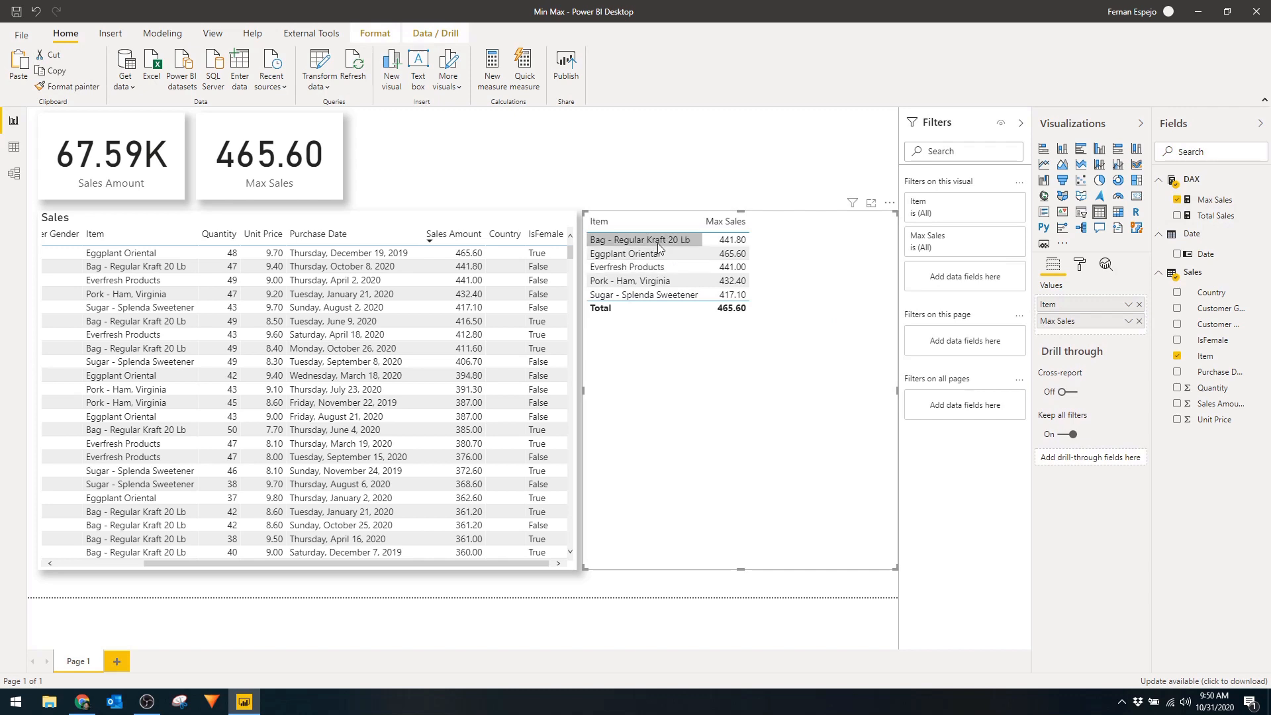
left_click(641, 240)
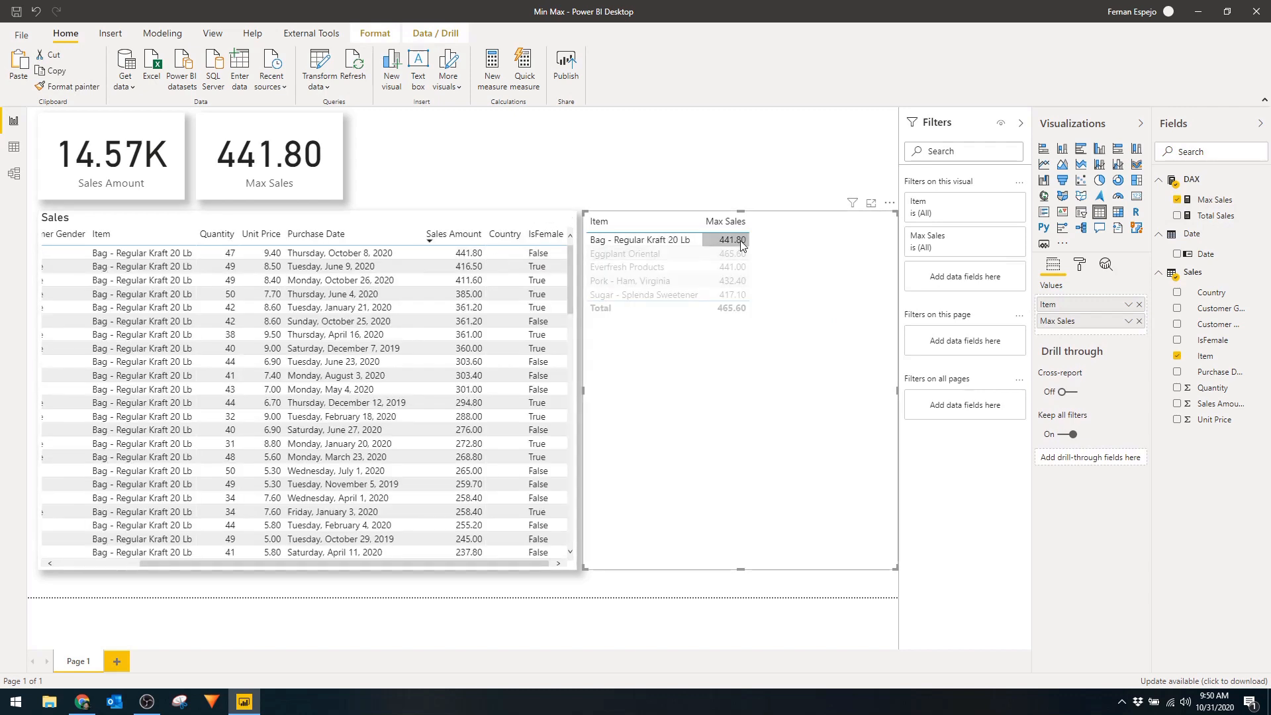
left_click(641, 266)
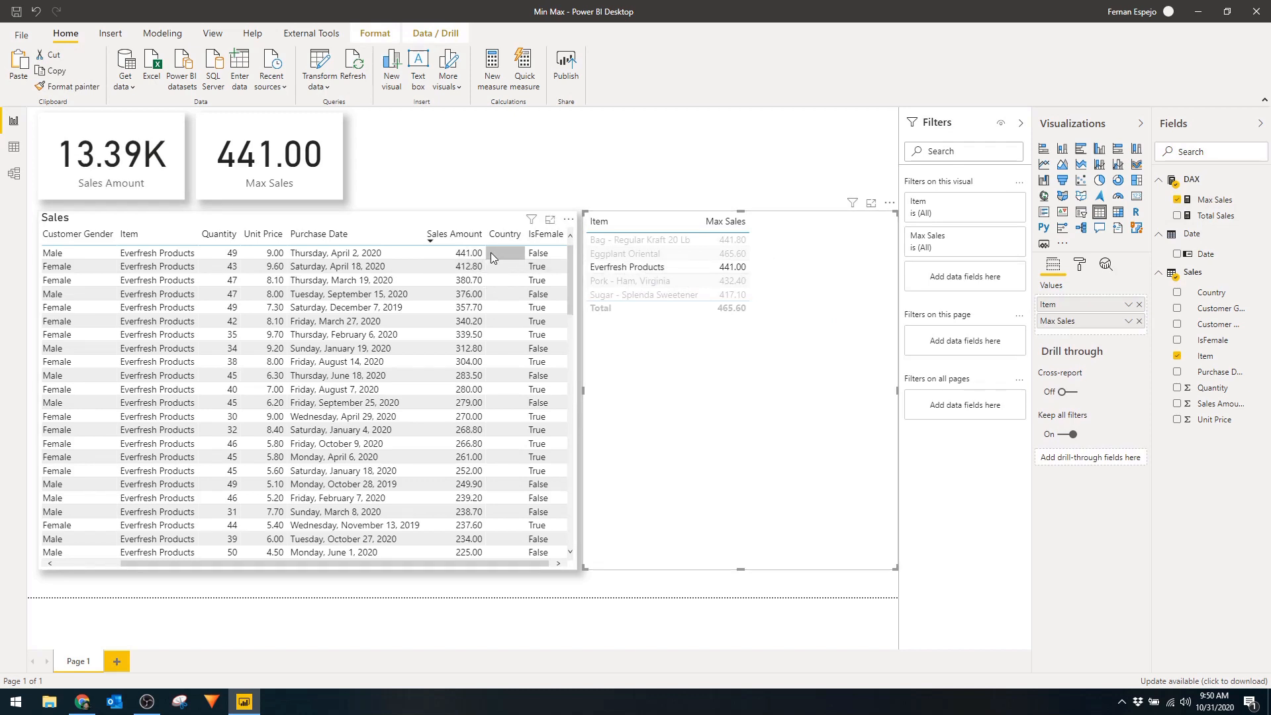
mouse_move(683, 258)
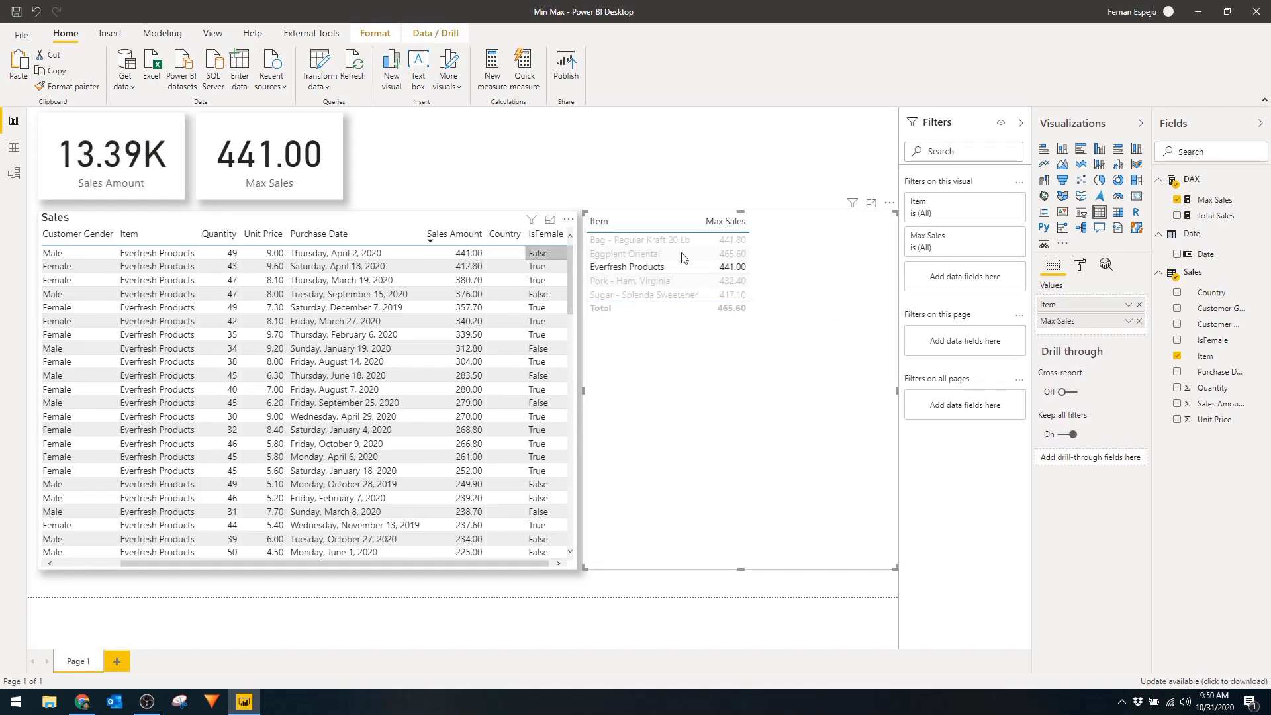
left_click(641, 240)
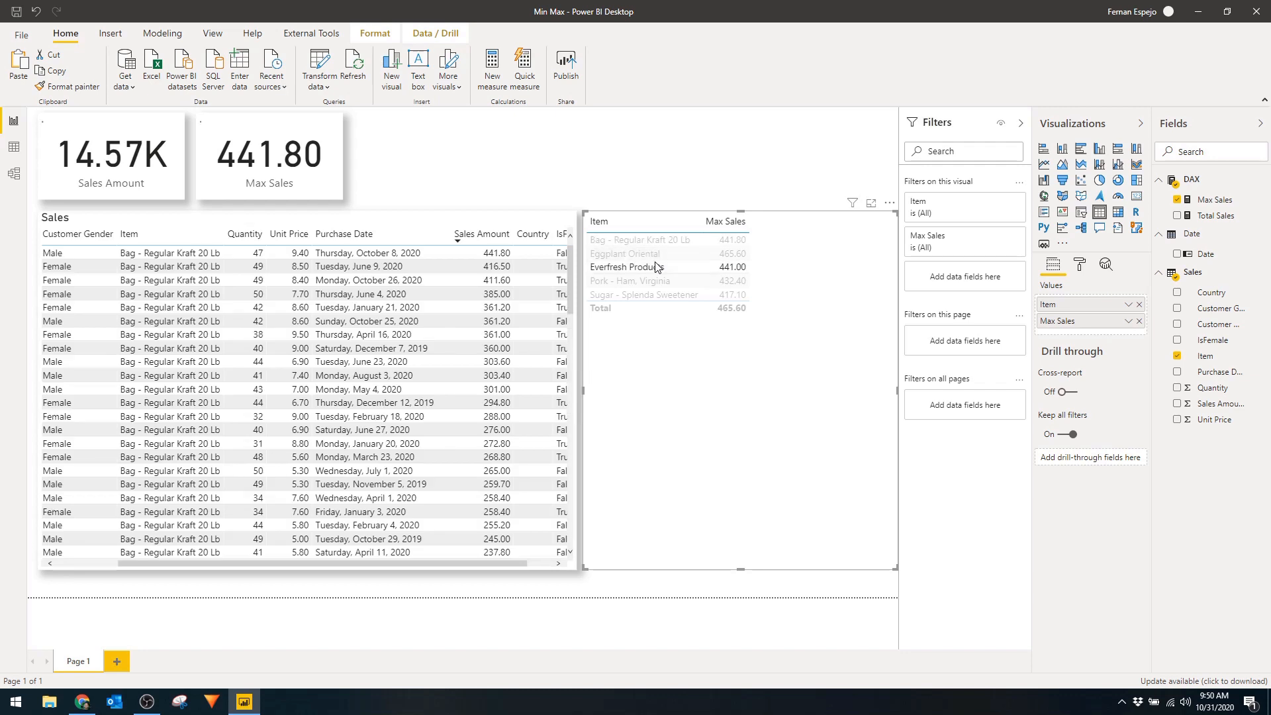
left_click(626, 266)
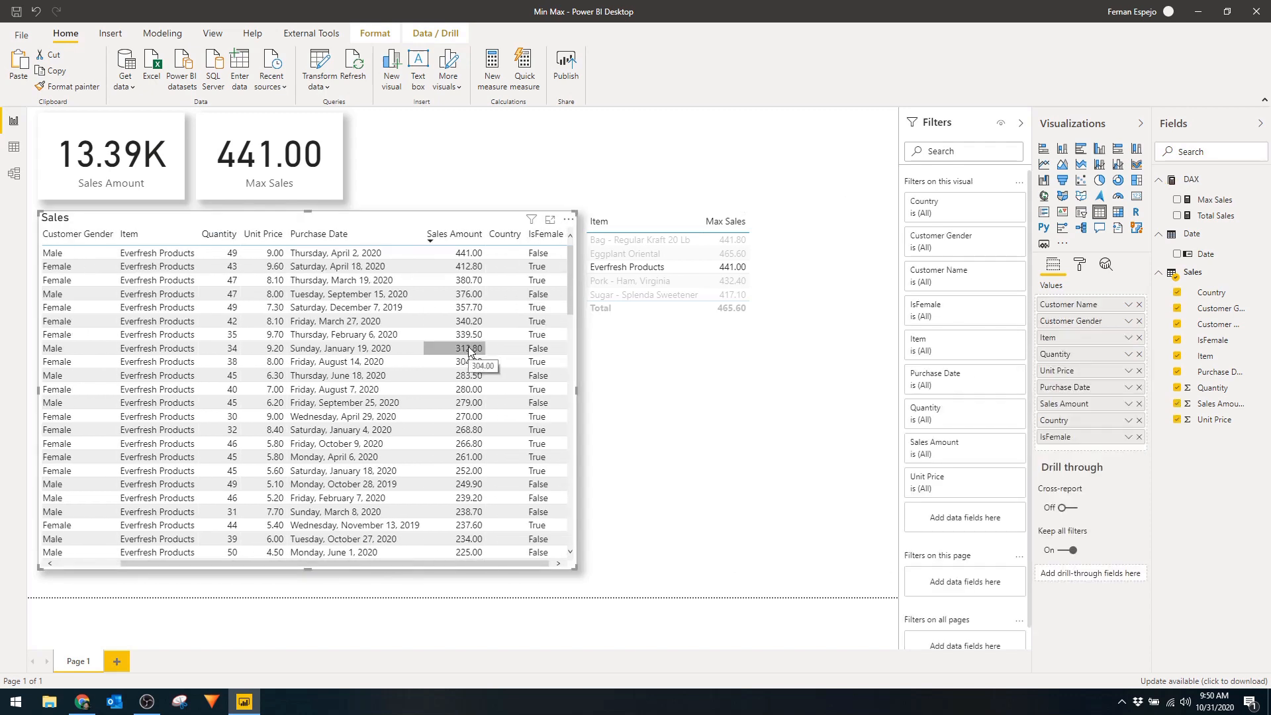
mouse_move(469, 348)
type("Max Sales Female = MAXX(Sales")
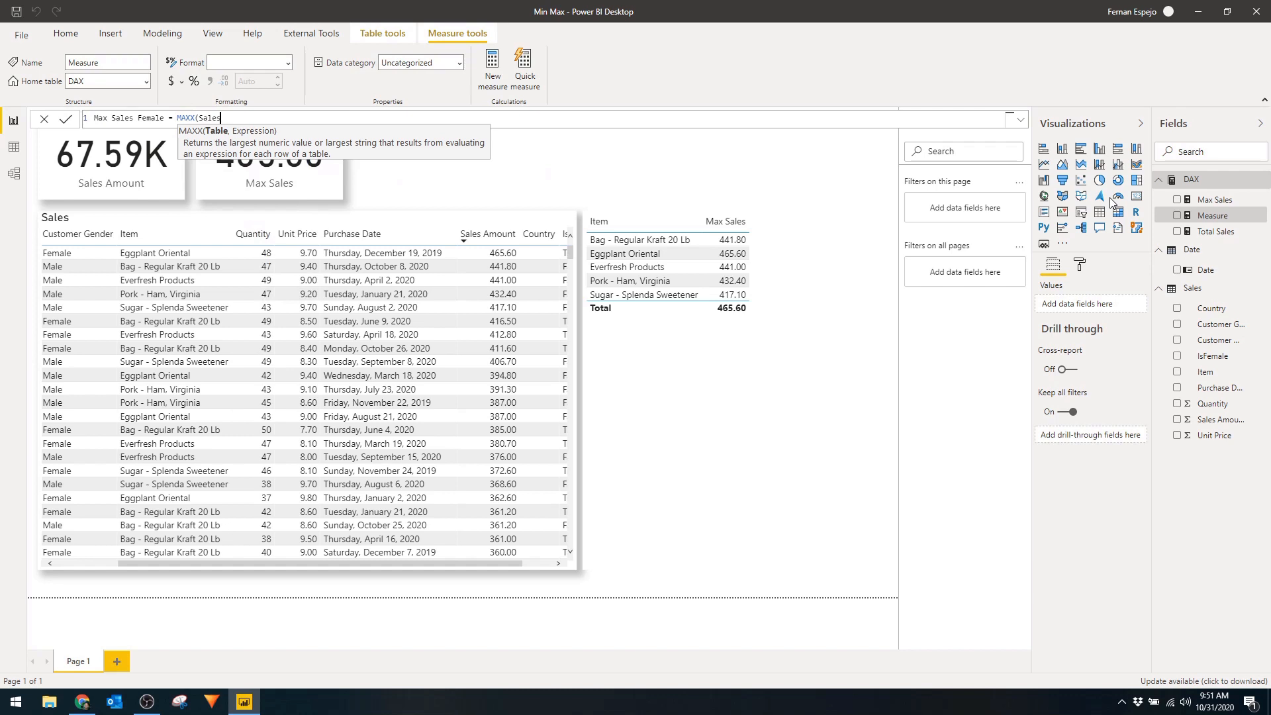
- Enter Max Sales Female = MAXX(FILTER(Sales, Sales[Customer Gender] = "Female"), Sales[Sales Amount])
type("FILTER(")
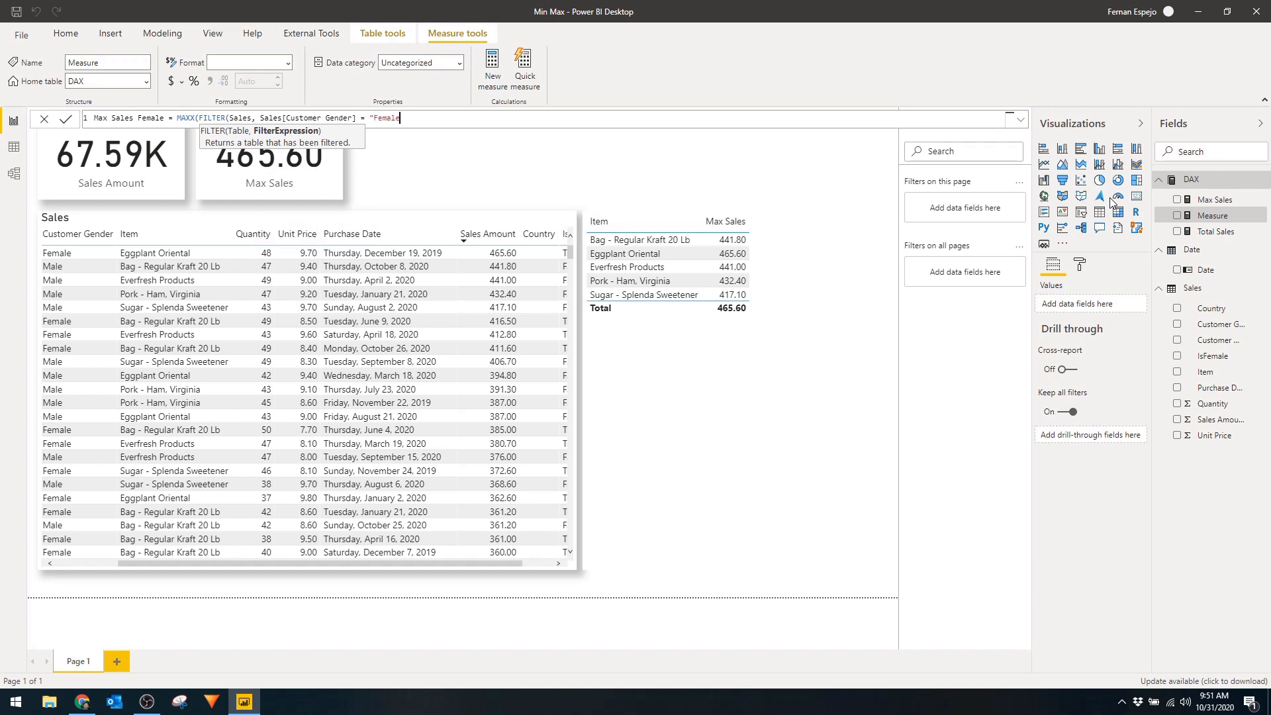
type(")")
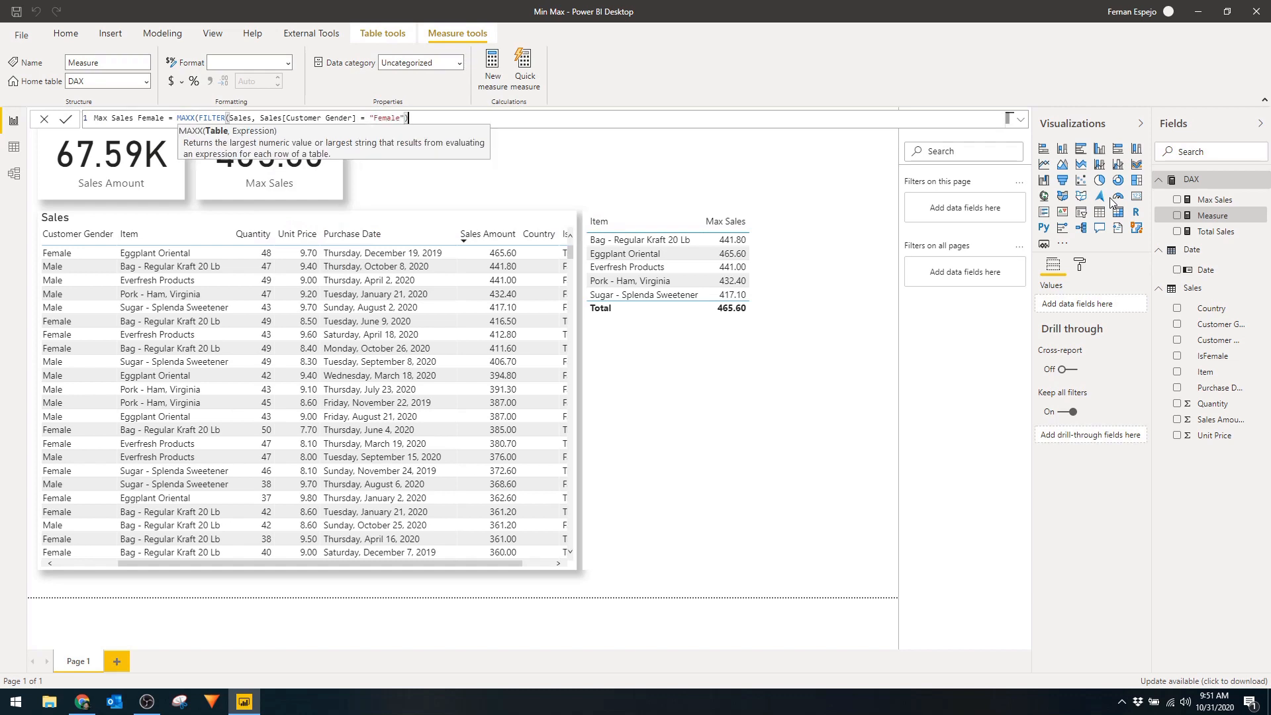
type(",")
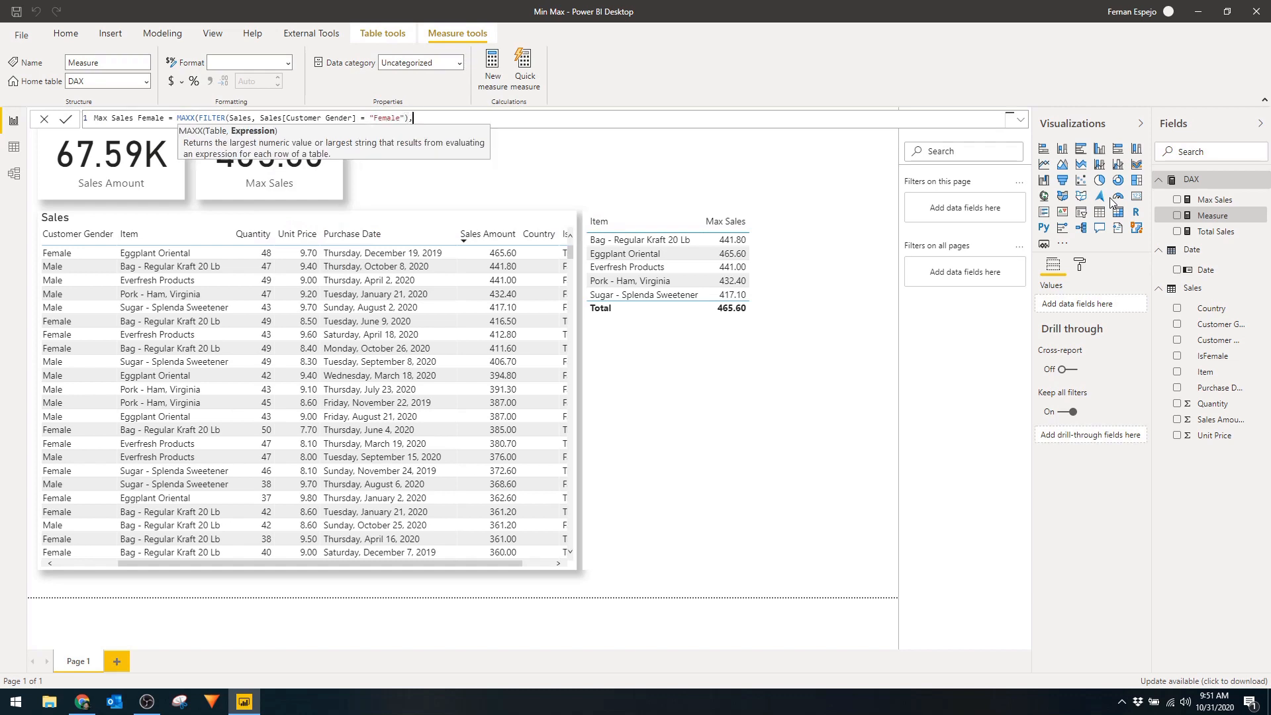
type("M")
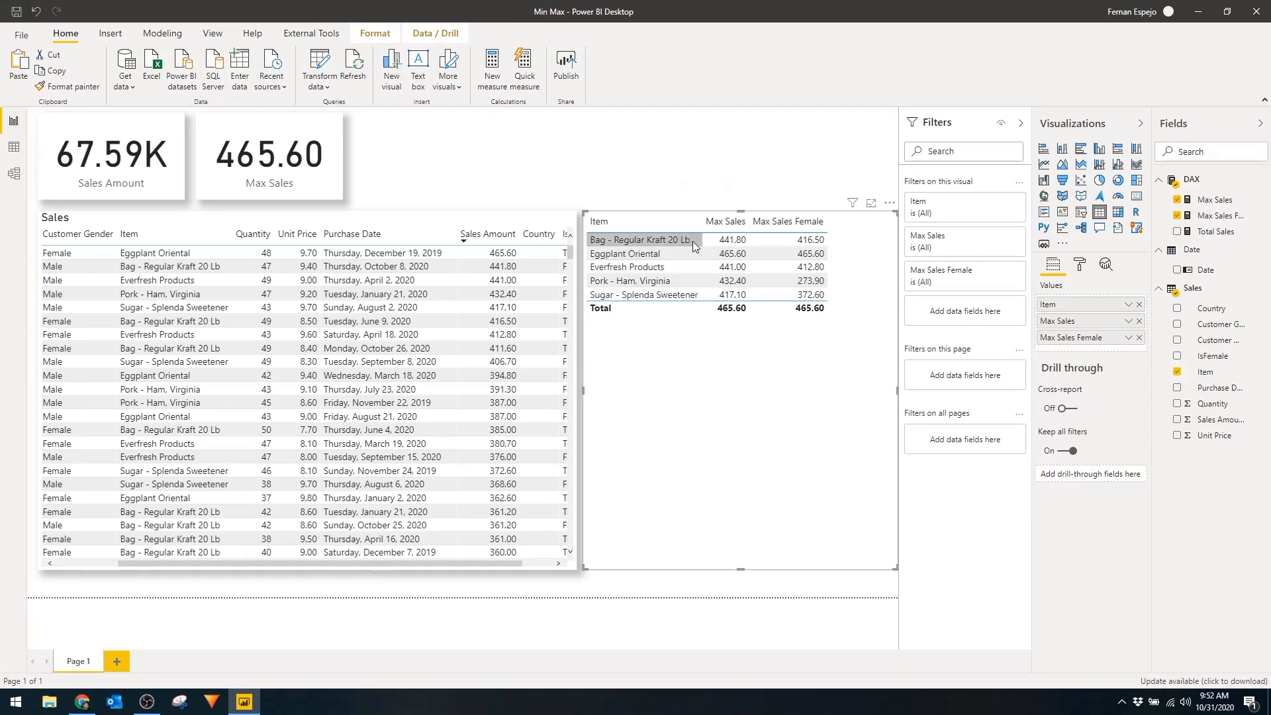
- Filter the report to Bag - Regular Kraft 20 Lb so the cards read 14.57K and 441.80
left_click(640, 240)
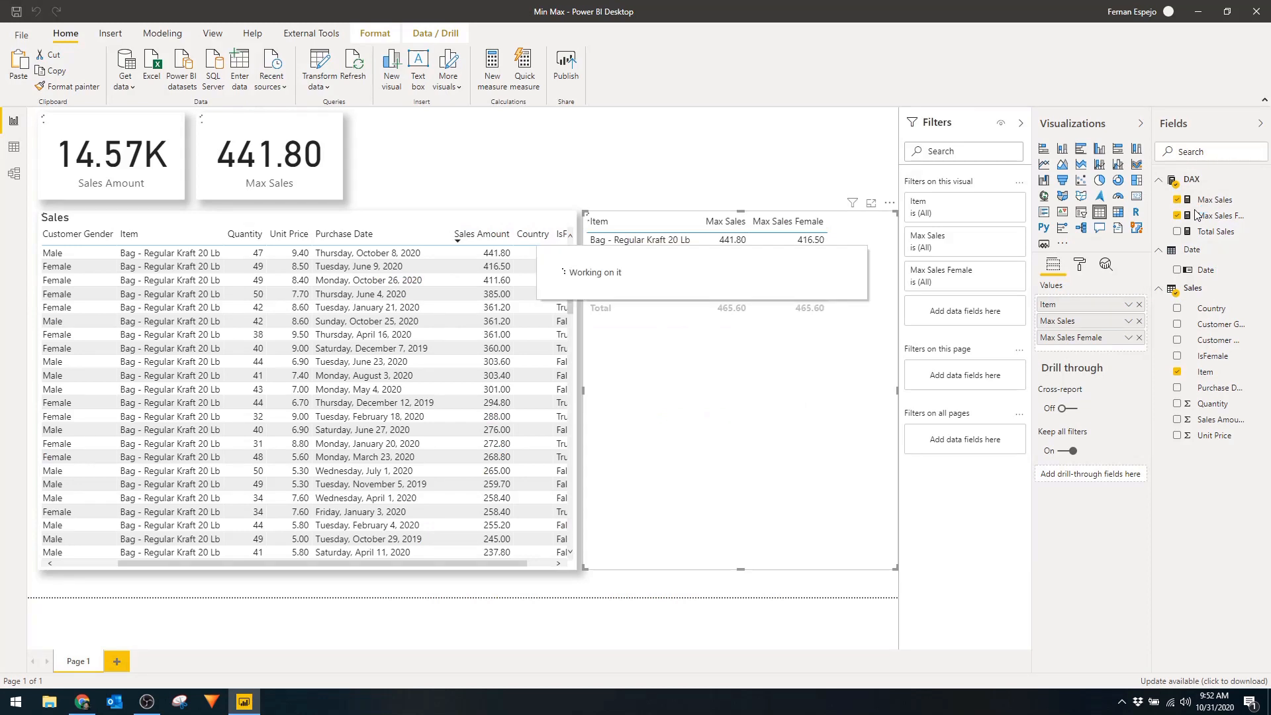
- Create the measure Compare Max = MAX([Max Sales], [Max Sales Female]) and commit it
left_click(490, 65)
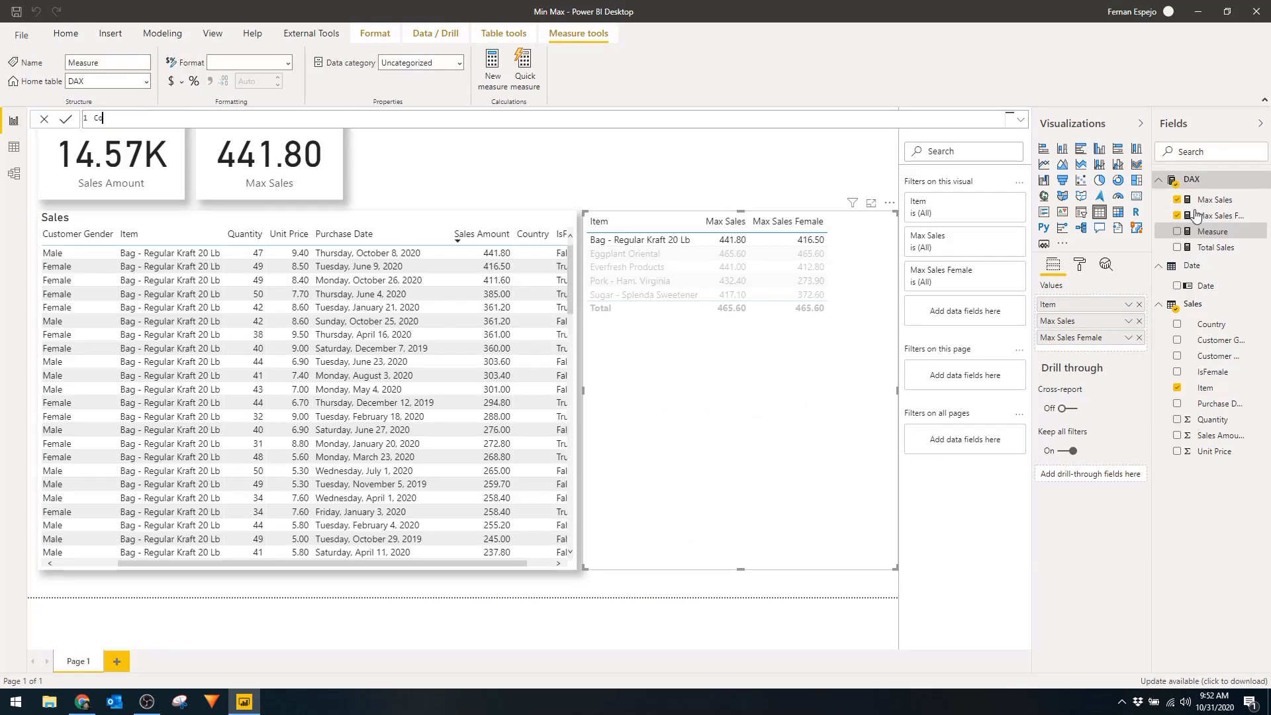
type("Compare Max = MAX(")
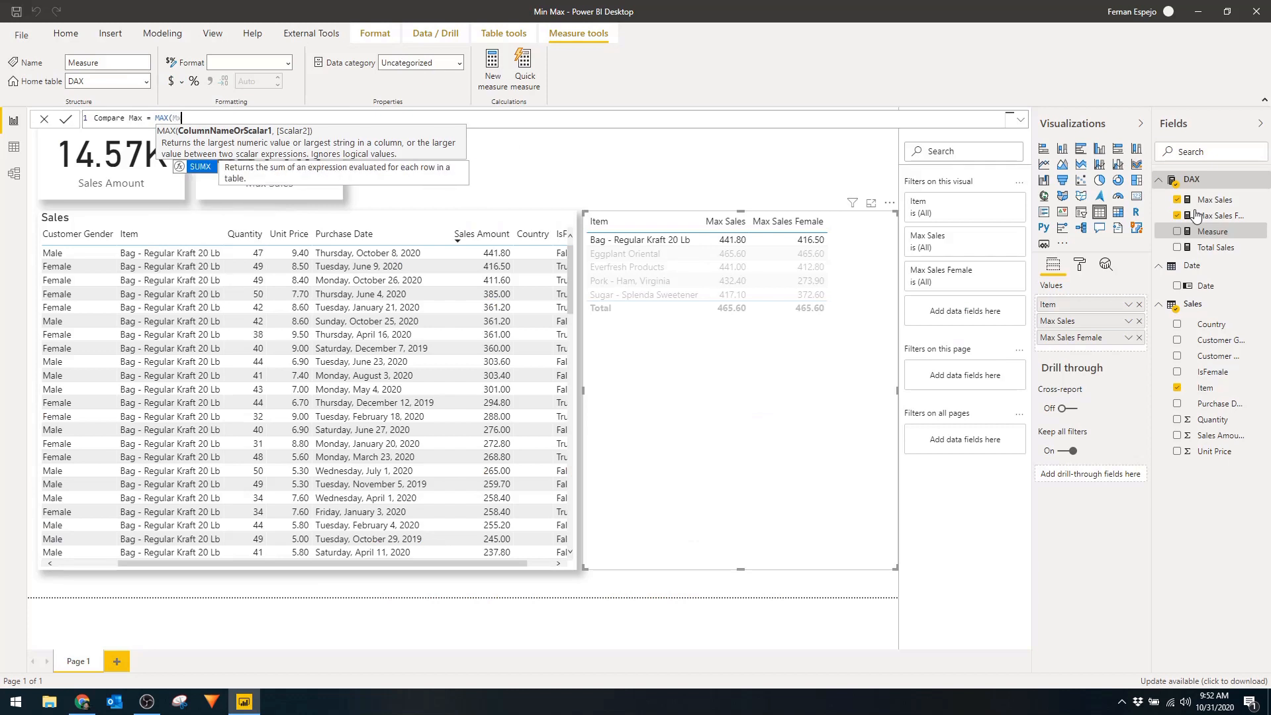
type("Max Sales]")
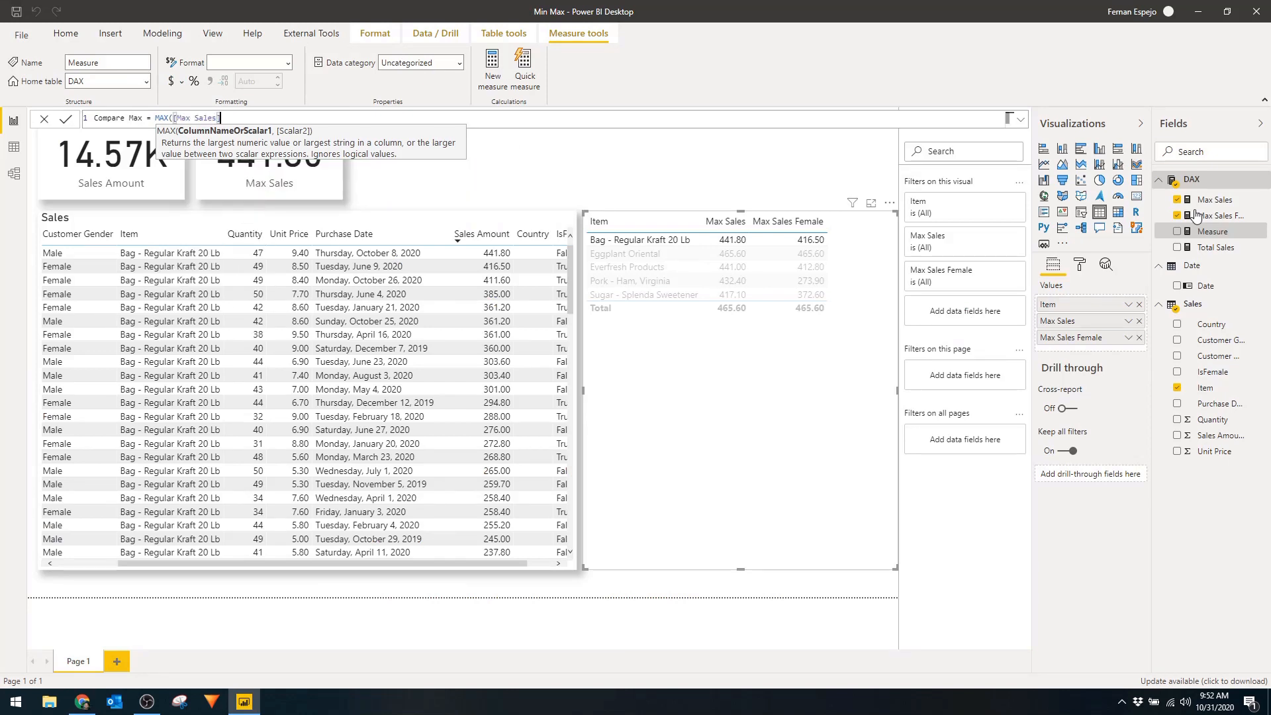
type(", Max Sales Female])")
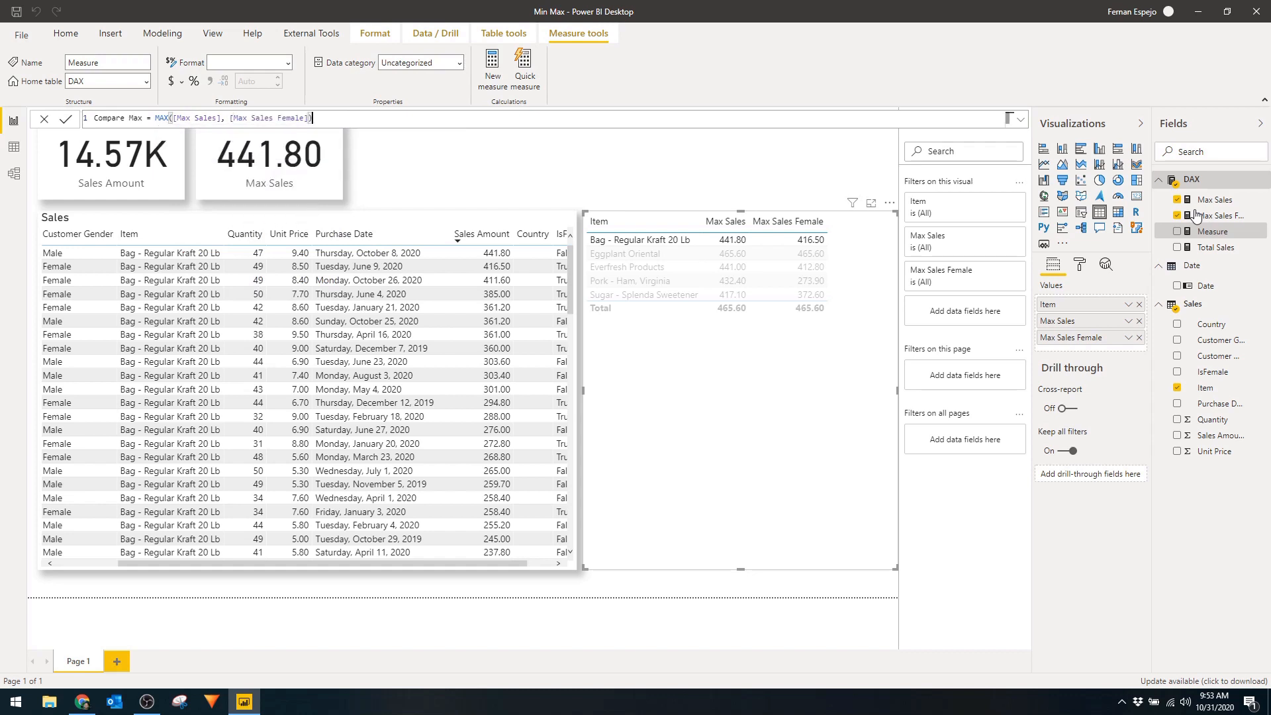
left_click(66, 118)
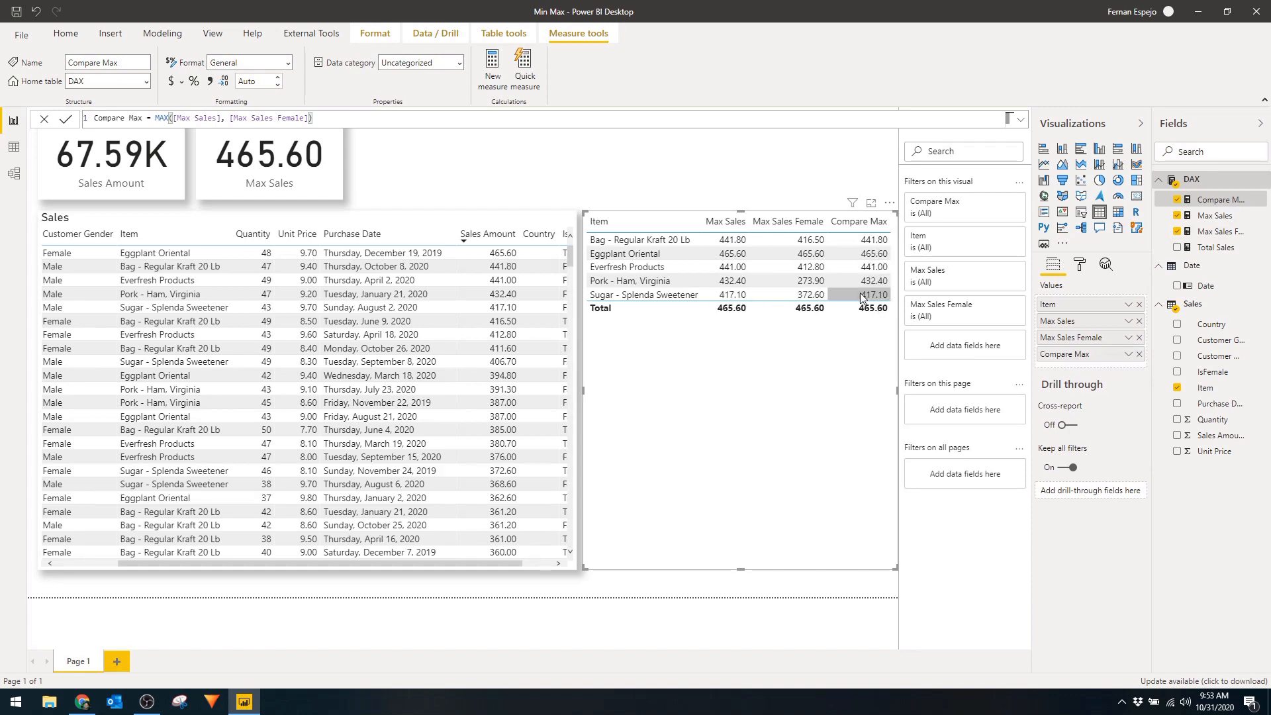
- Edit the measures from the Fields pane and adjust which measures the item table shows
left_click(1219, 231)
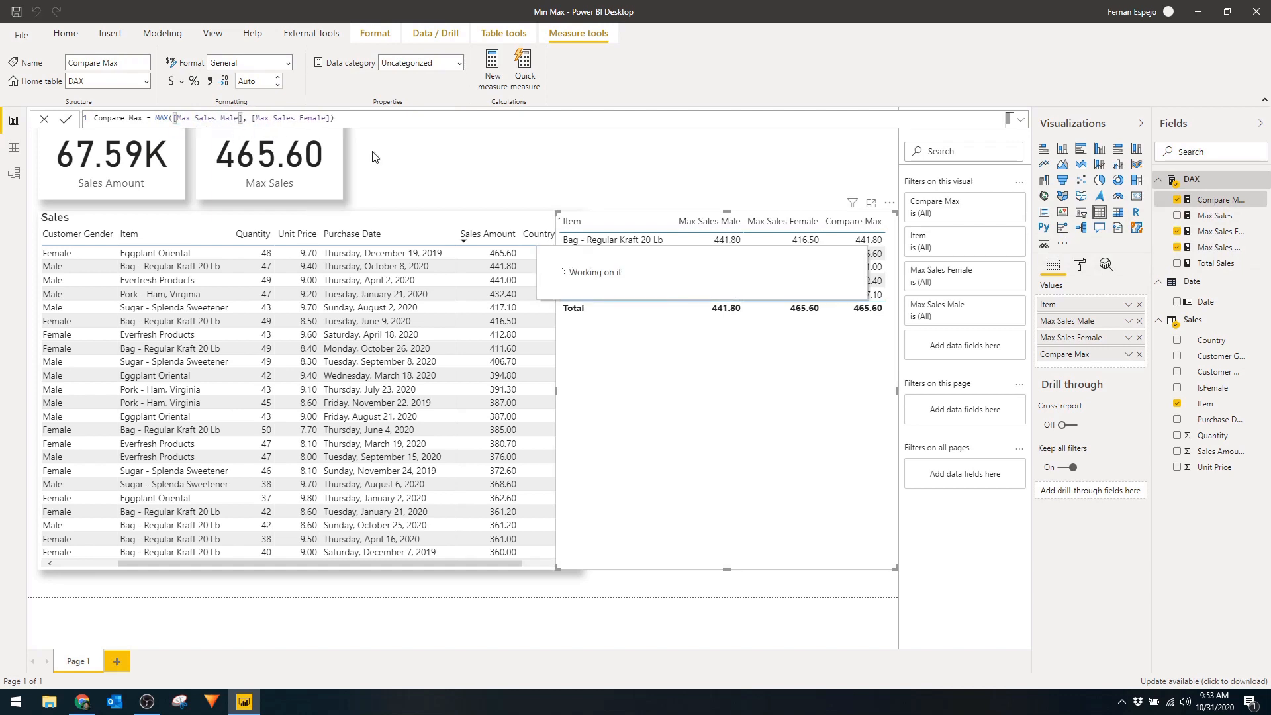
left_click(66, 117)
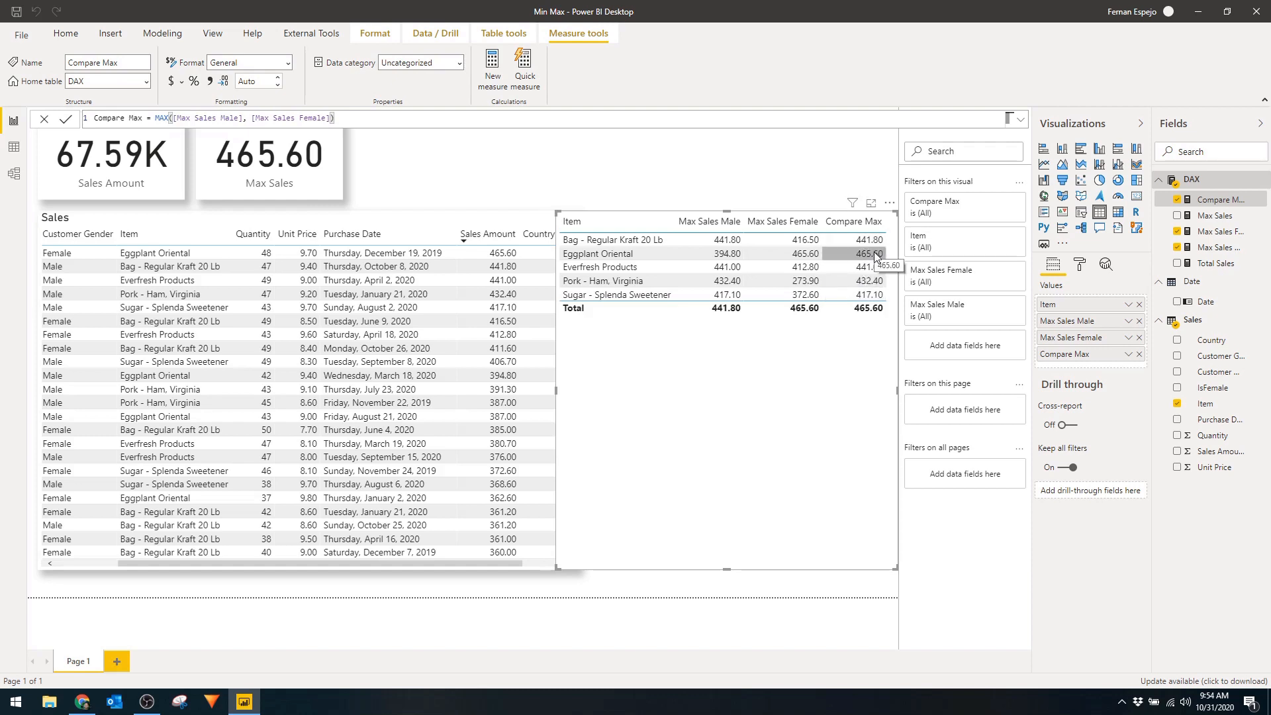
mouse_move(873, 294)
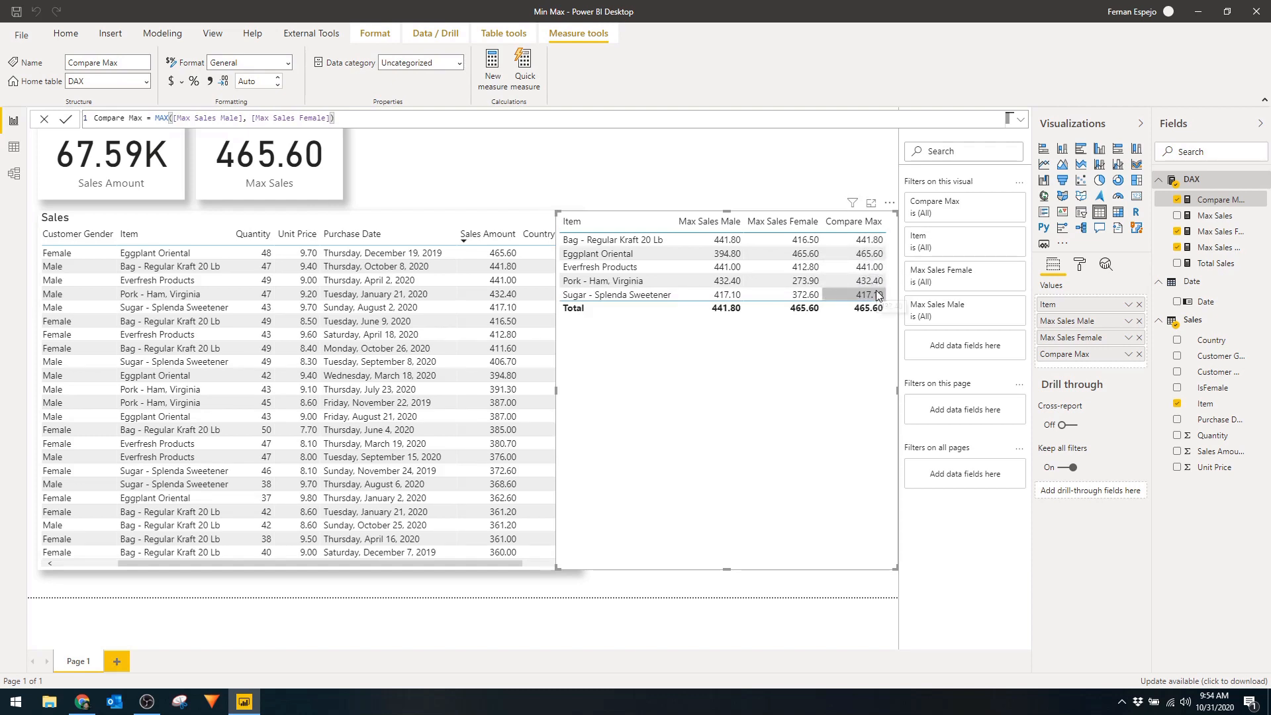
mouse_move(864, 374)
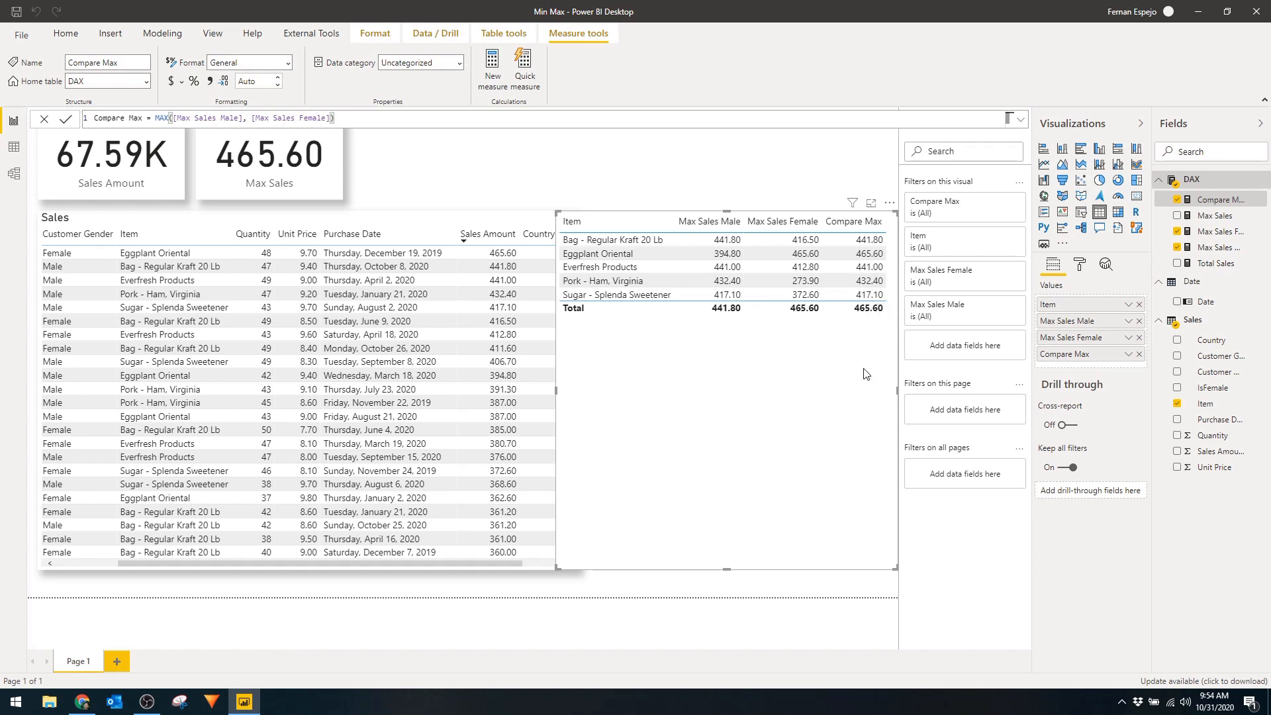
left_click(1215, 216)
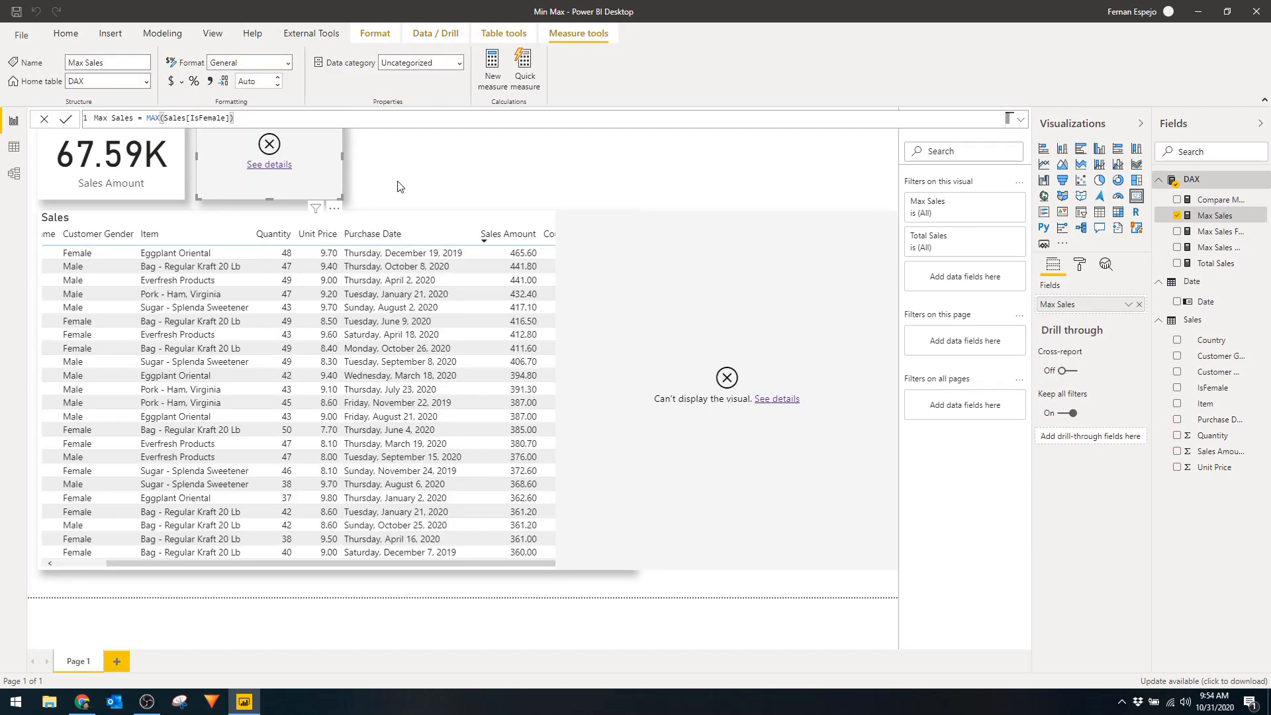
- View the error details explaining MAX cannot take Boolean values, then close the message
left_click(775, 399)
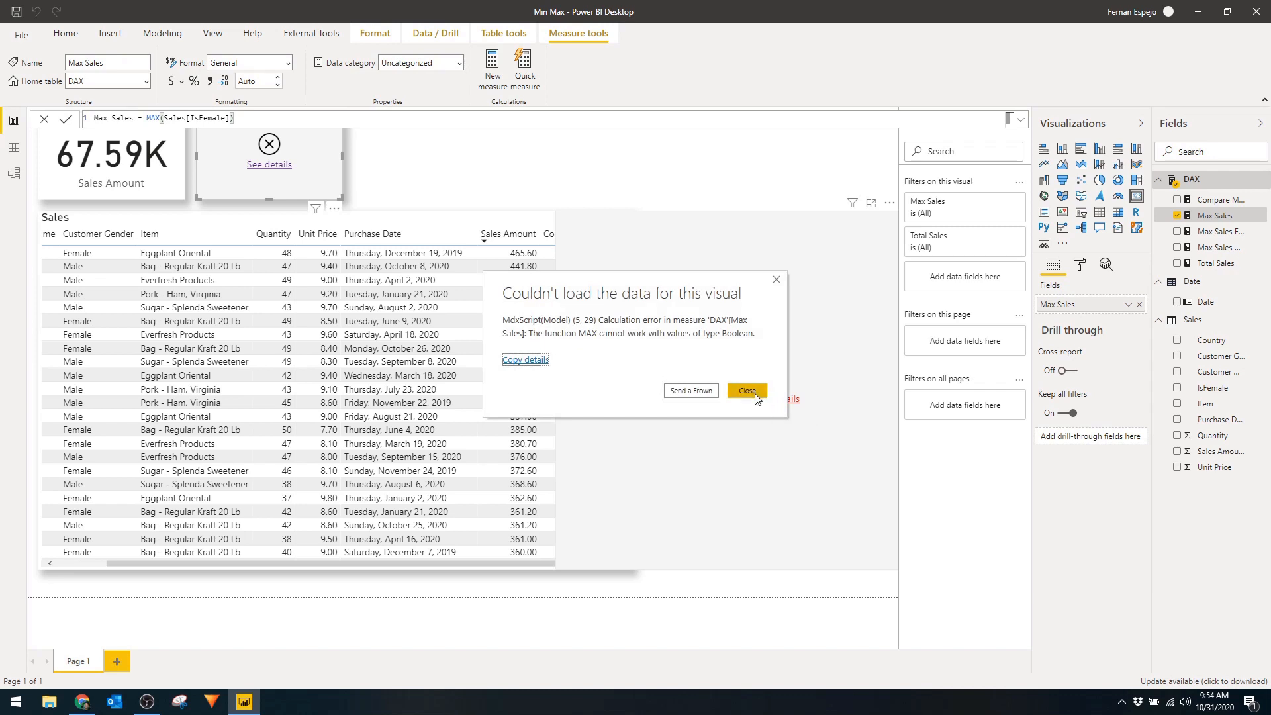
left_click(744, 392)
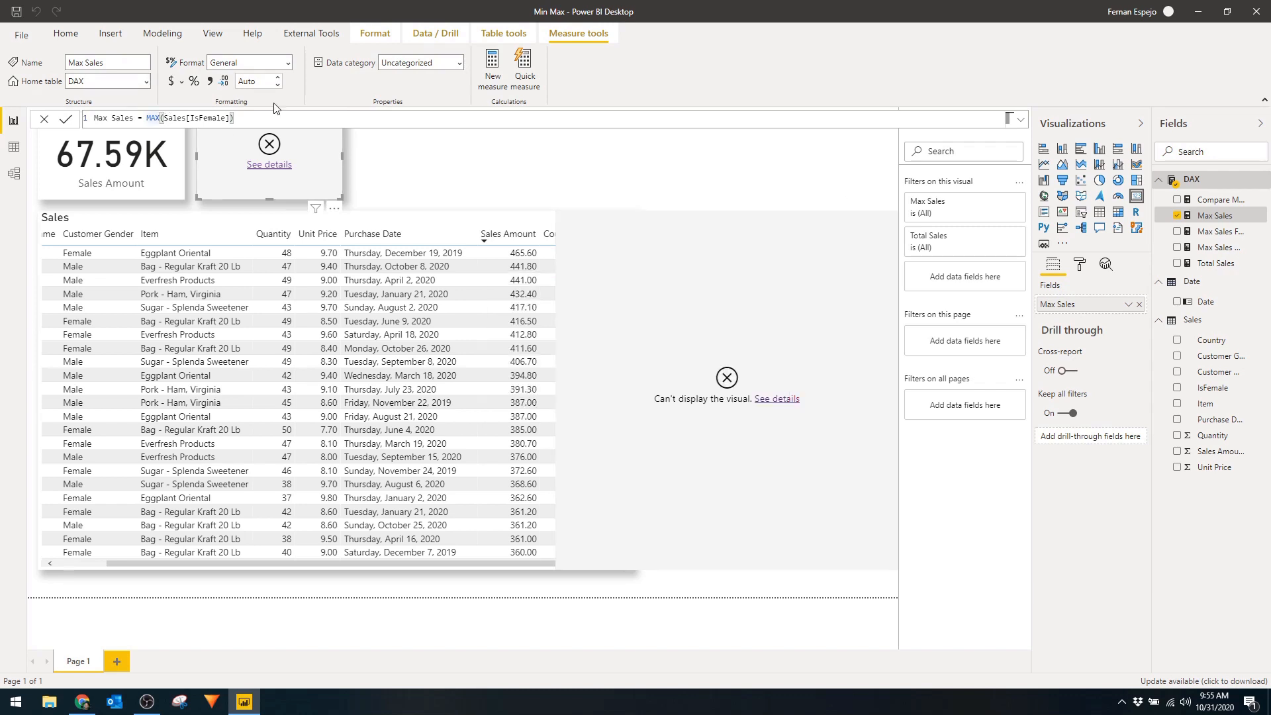